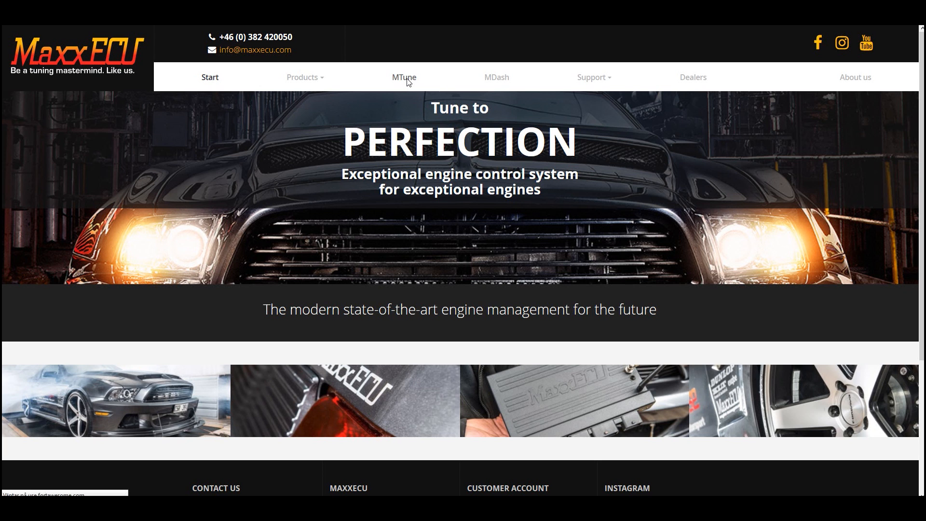
# Download the MaxxECU MTune 1.96 installer from the site's MTune page.
pyautogui.click(404, 77)
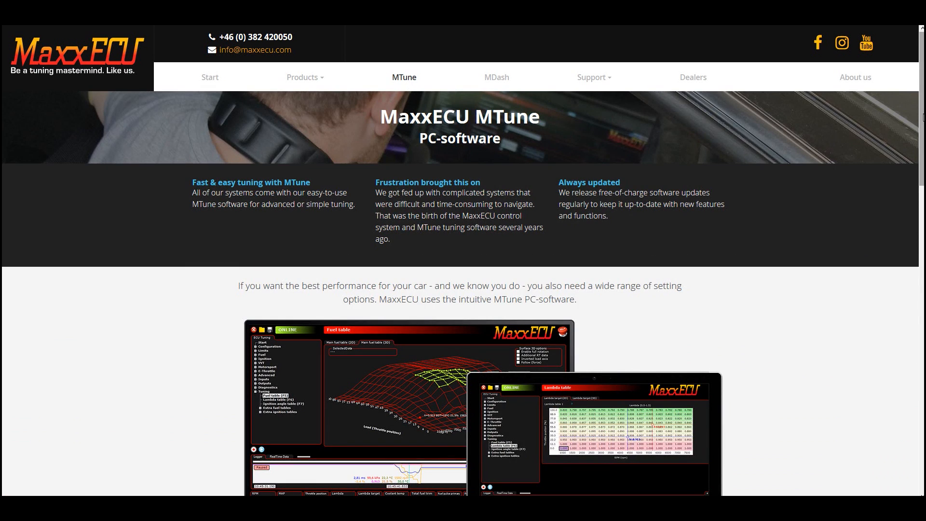
pyautogui.scroll(-3)
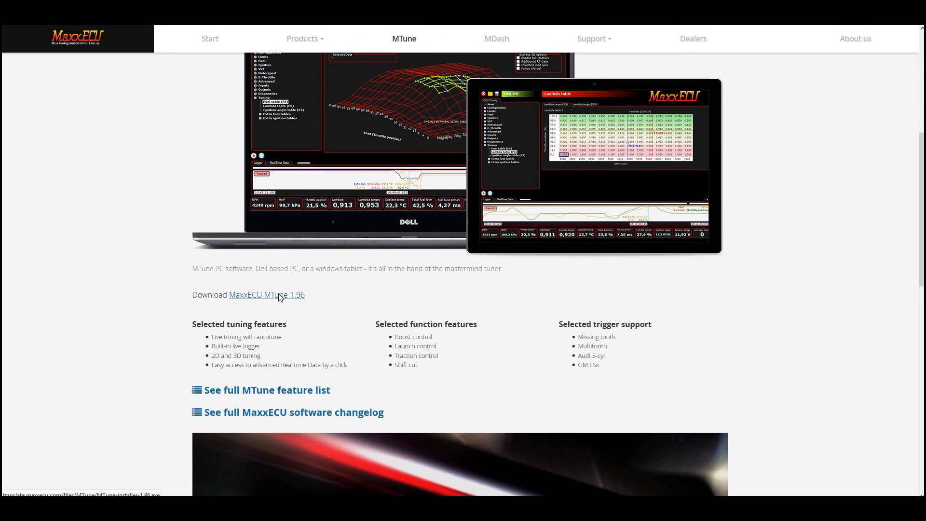
pyautogui.click(266, 295)
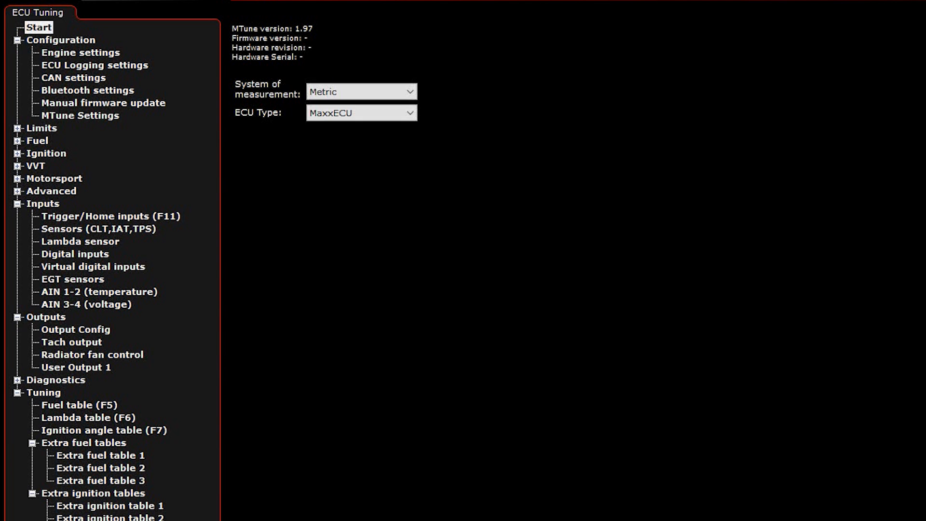
pyautogui.moveTo(97, 54)
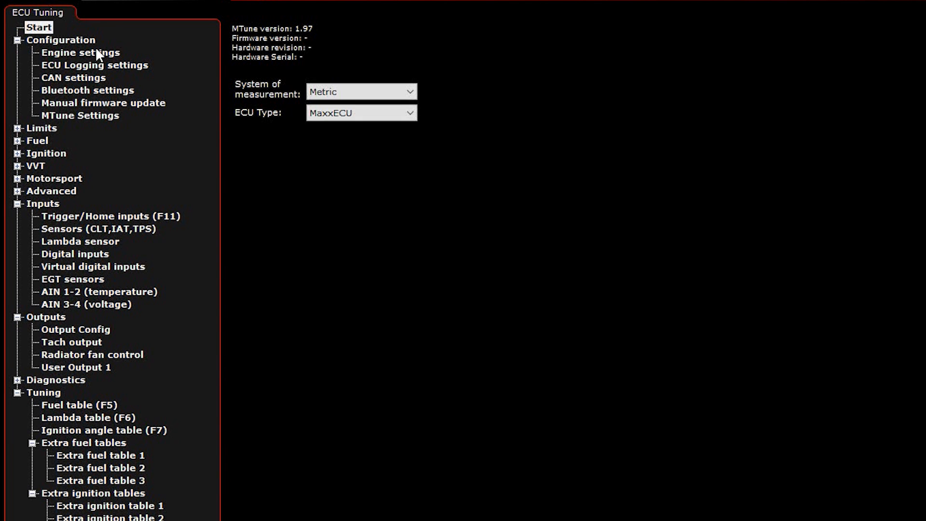
# Set the help language to English in MTune Settings and return to Engine settings.
pyautogui.click(73, 78)
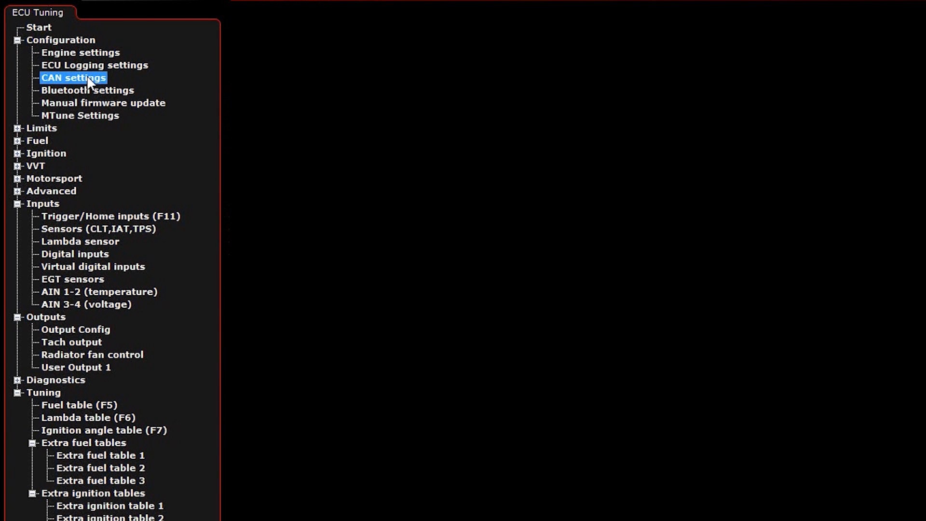
pyautogui.click(81, 115)
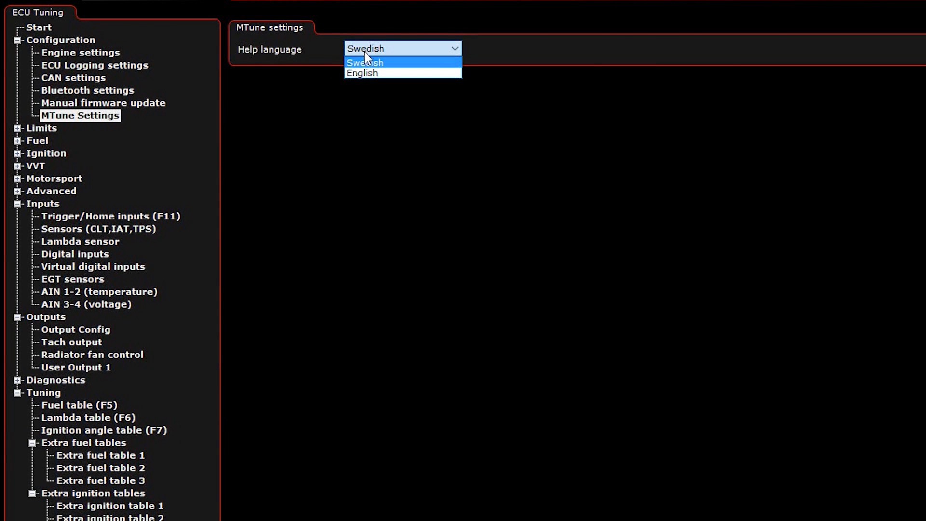
pyautogui.click(362, 72)
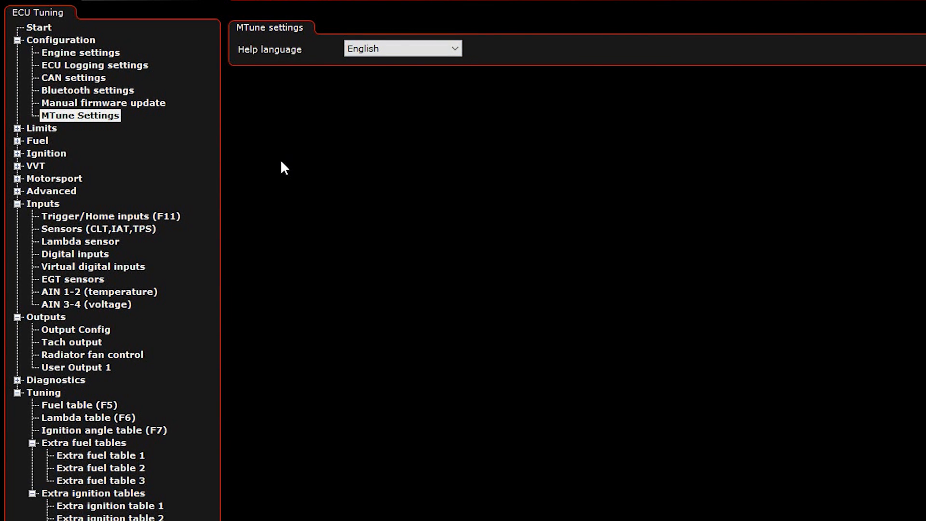
pyautogui.click(80, 52)
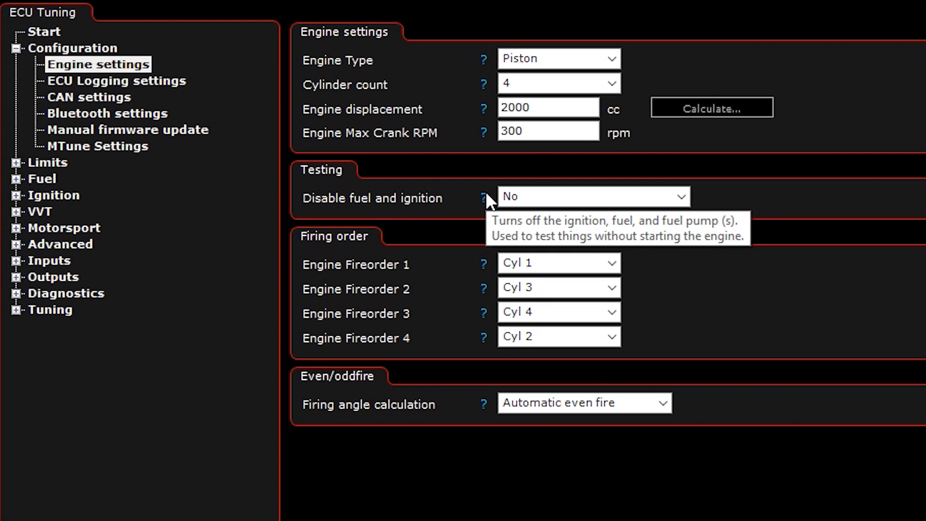
pyautogui.moveTo(490, 219)
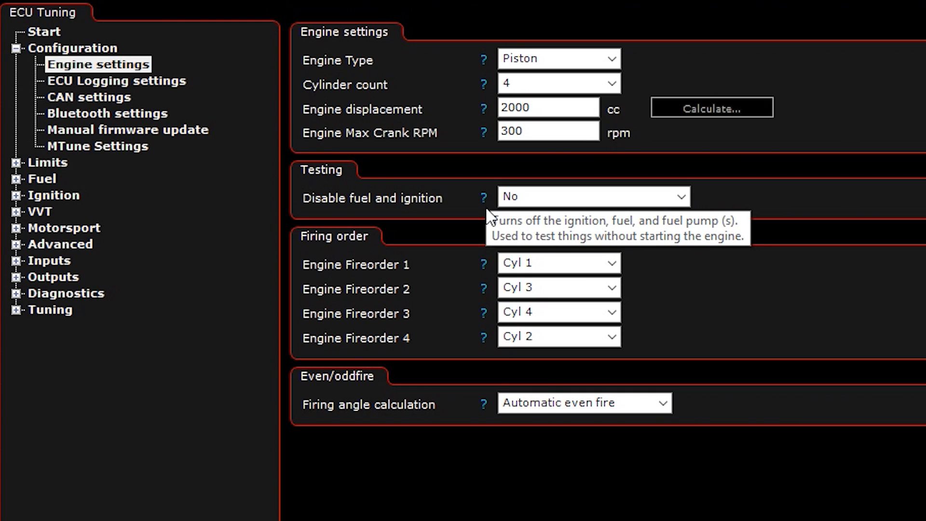
pyautogui.moveTo(483, 264)
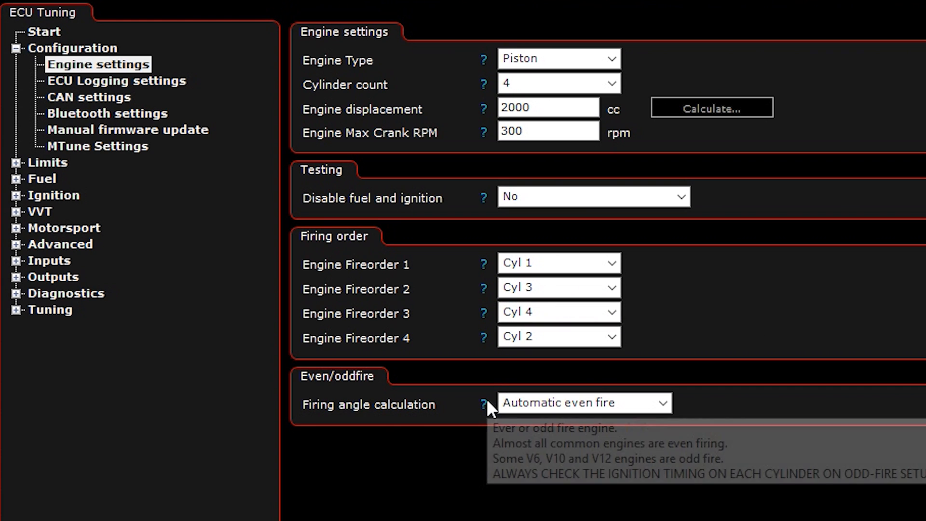
# Show the help topic for ECU Logging settings and browse the Configuration help topics.
pyautogui.click(117, 81)
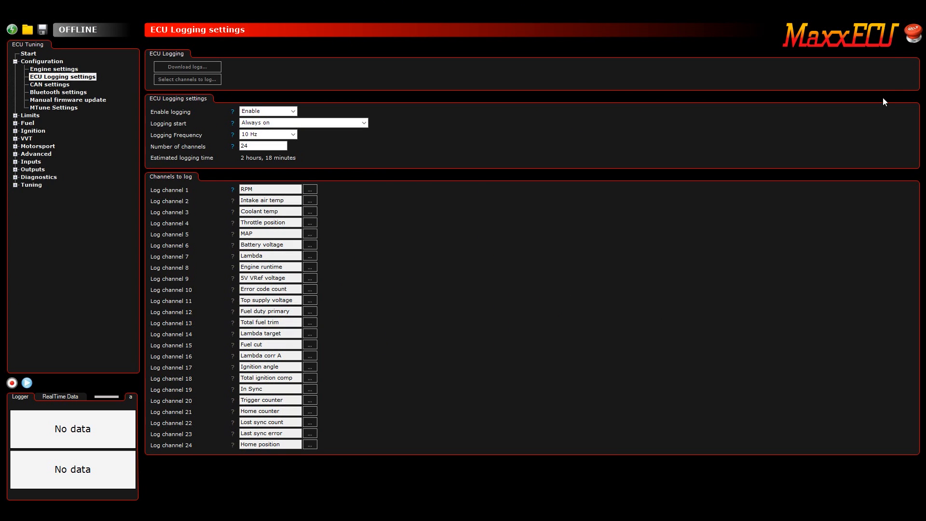
pyautogui.click(914, 35)
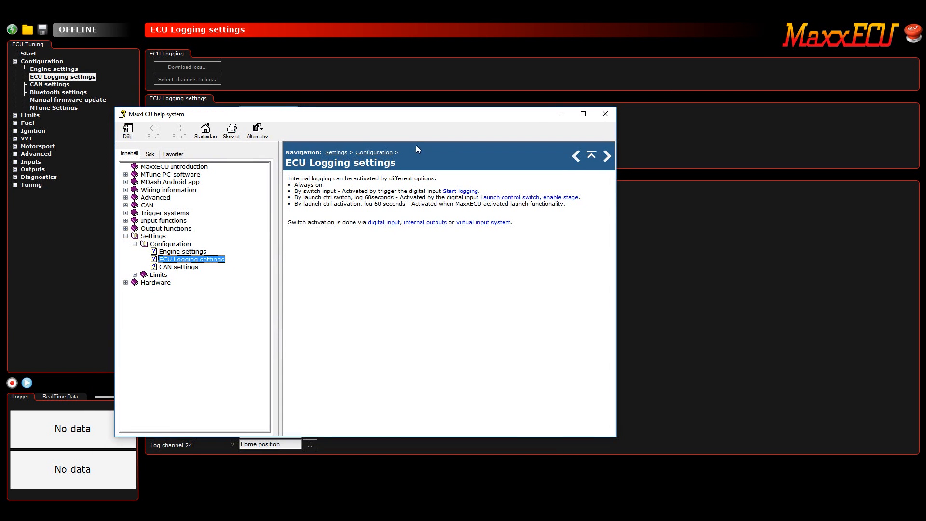
pyautogui.moveTo(194, 270)
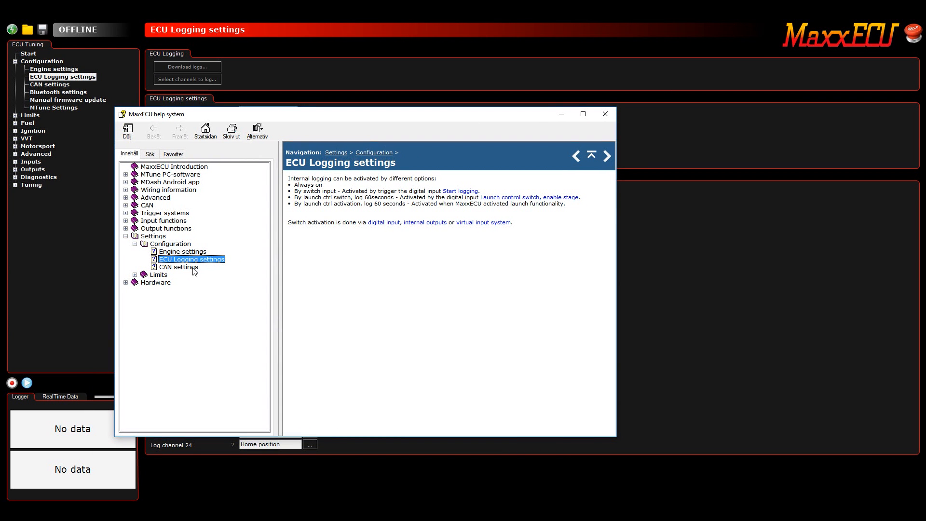
pyautogui.click(183, 250)
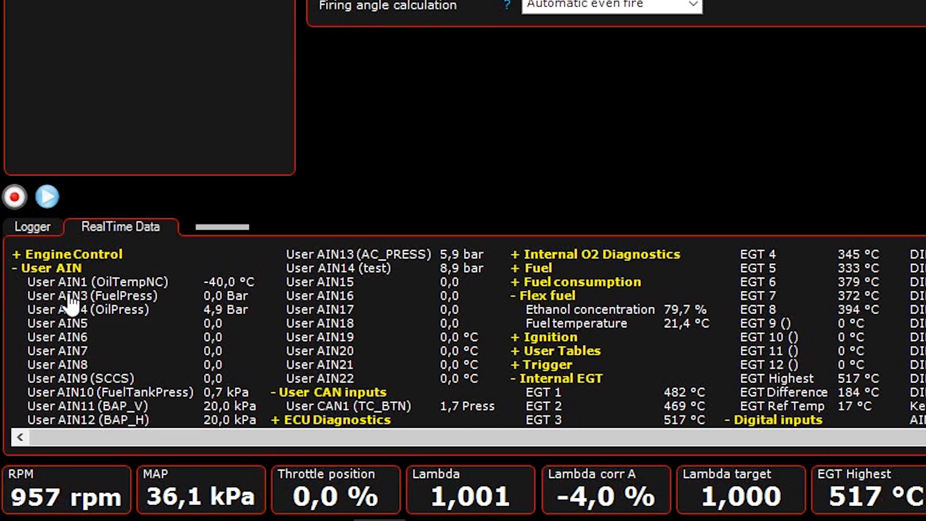
# Expand the User AIN and Flex fuel groups in the live RealTime Data panel.
pyautogui.click(21, 267)
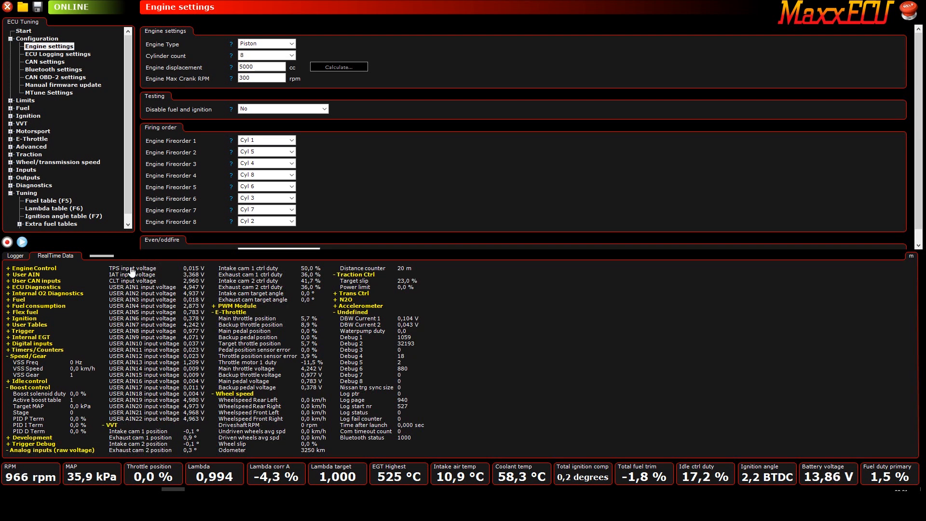
pyautogui.moveTo(572, 218)
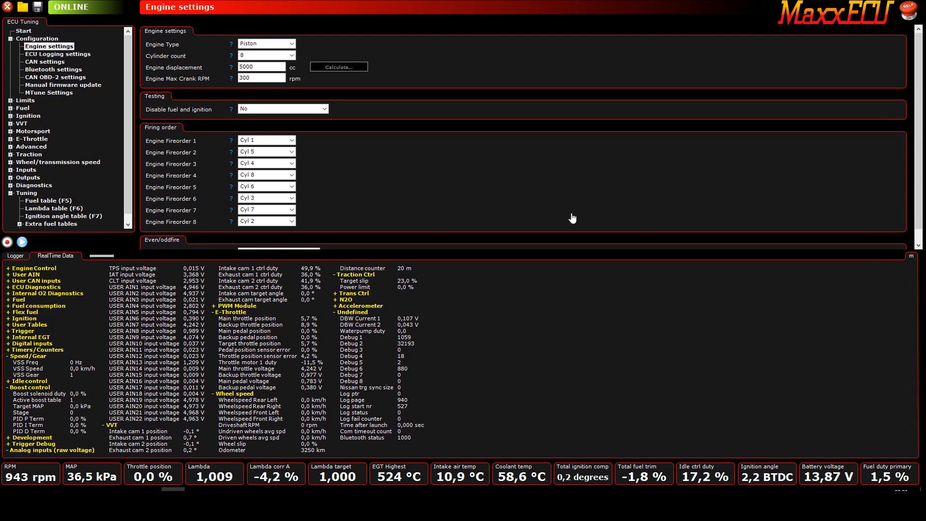
pyautogui.click(71, 231)
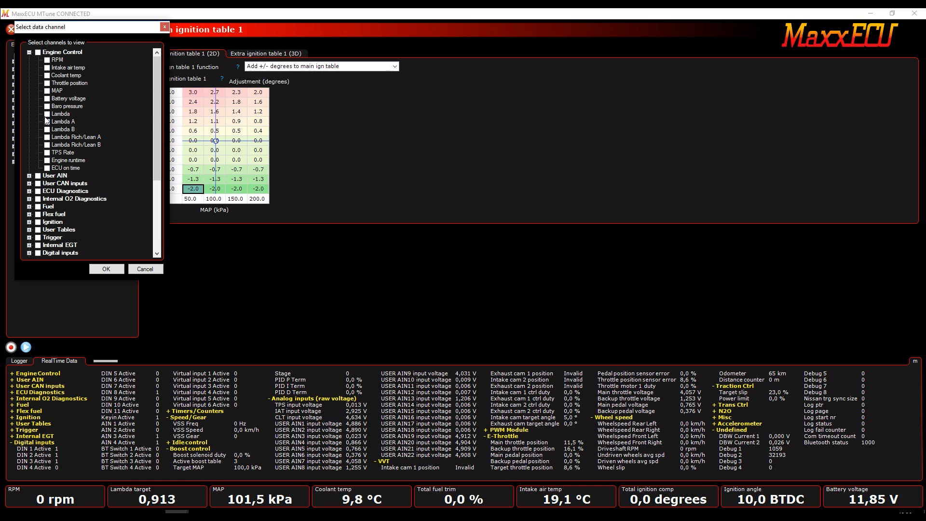
# Add Lambda A, Lambda B, Lambda target and Ethanol concentration as live gauges.
pyautogui.click(106, 269)
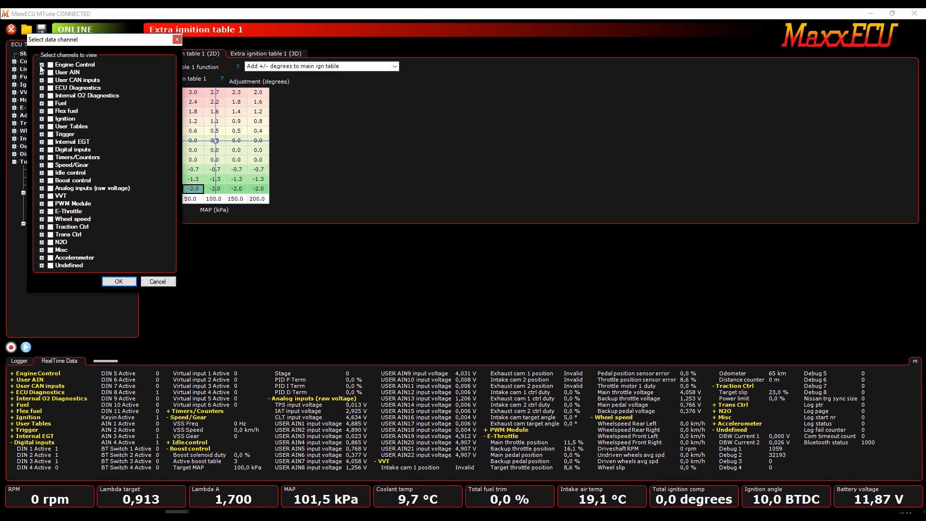
pyautogui.click(42, 64)
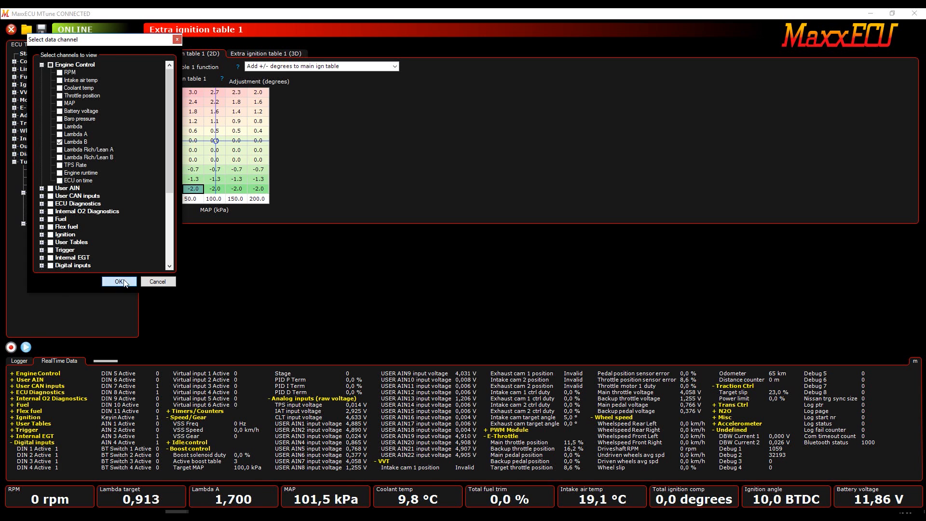
pyautogui.click(118, 281)
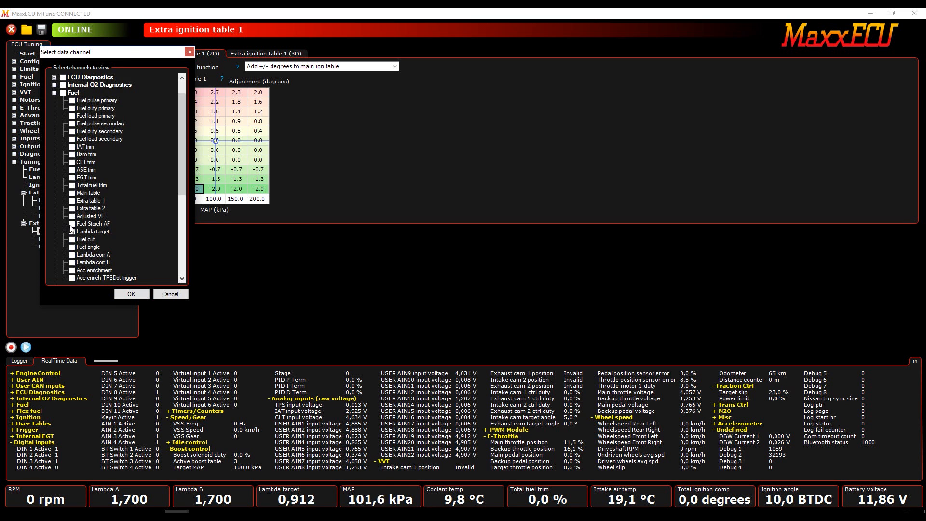
pyautogui.click(72, 231)
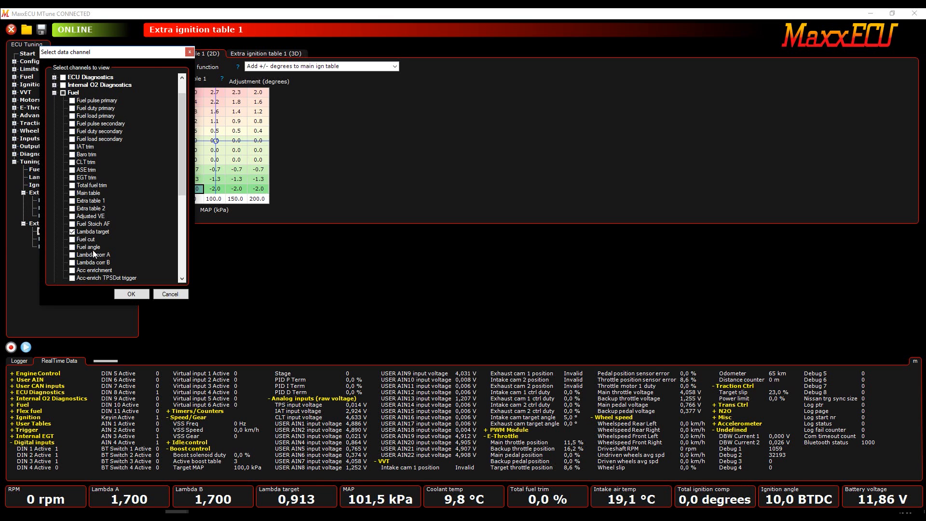
pyautogui.click(170, 293)
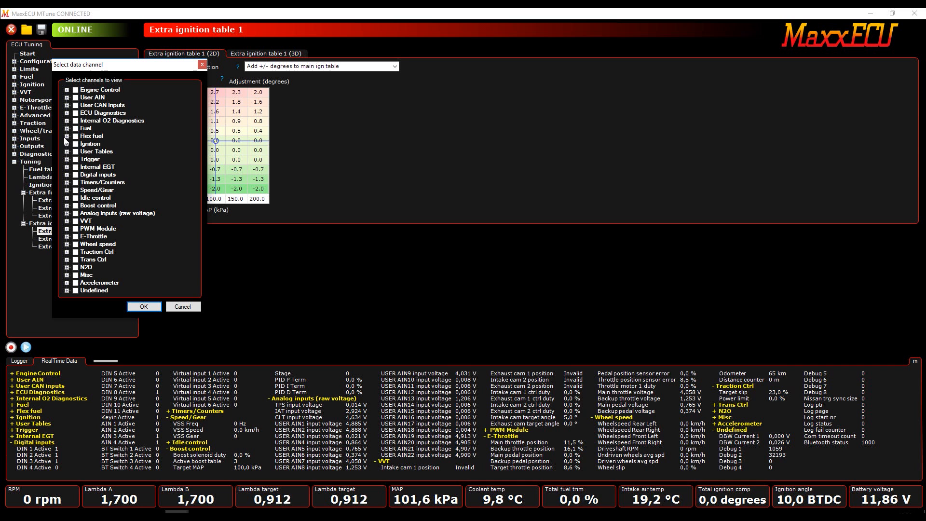
pyautogui.click(68, 136)
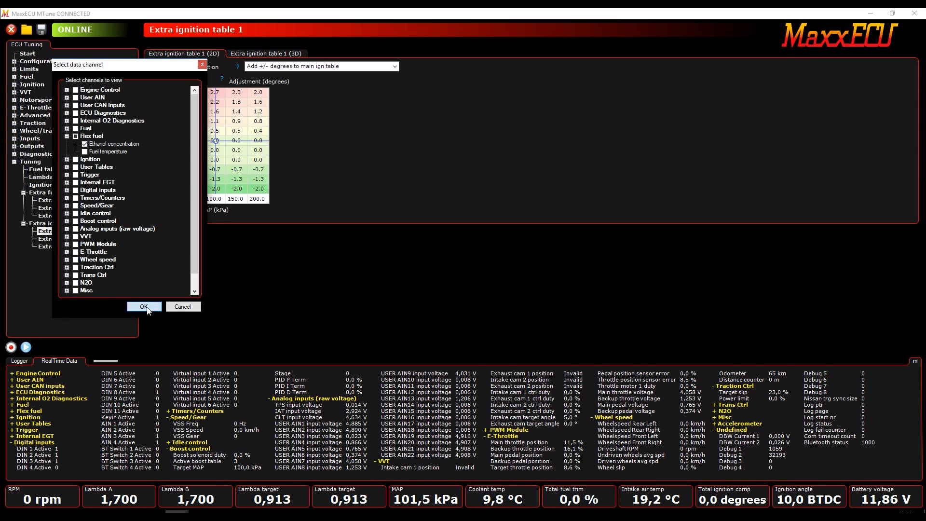
pyautogui.click(144, 306)
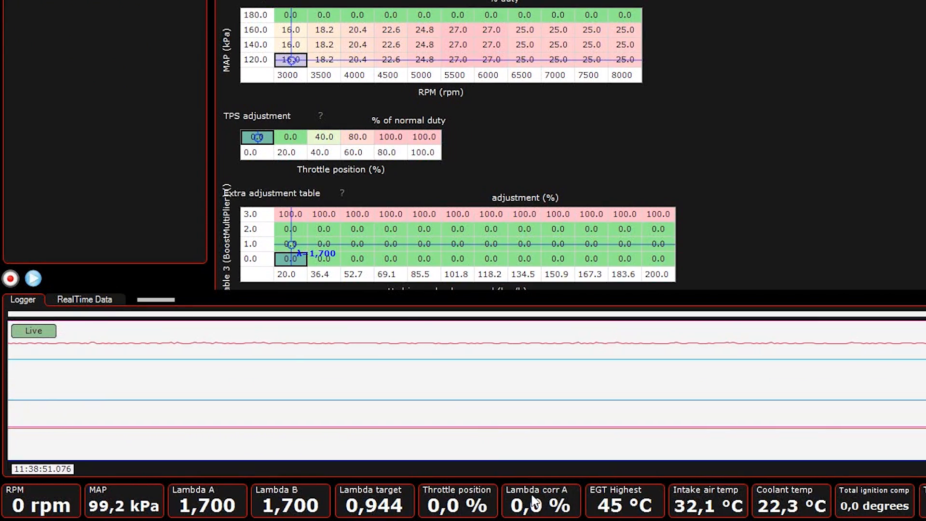
# Add E-Throttle's Throttle motor 1 duty to the live logger's plotted channels.
pyautogui.rightClick(219, 375)
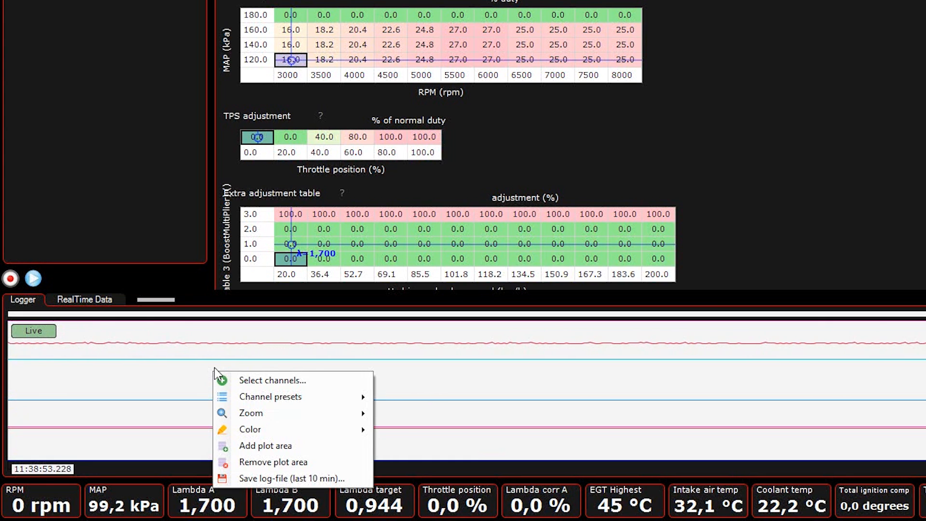
pyautogui.click(301, 416)
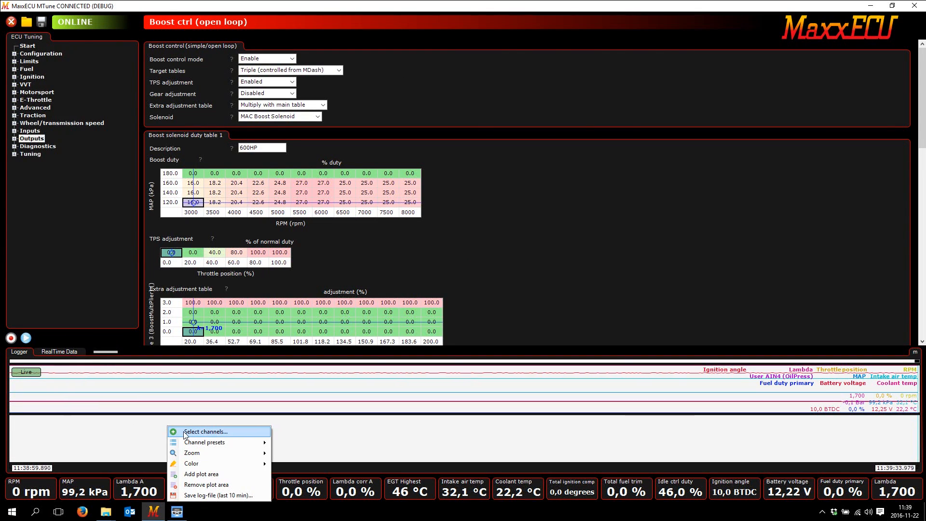
pyautogui.click(205, 431)
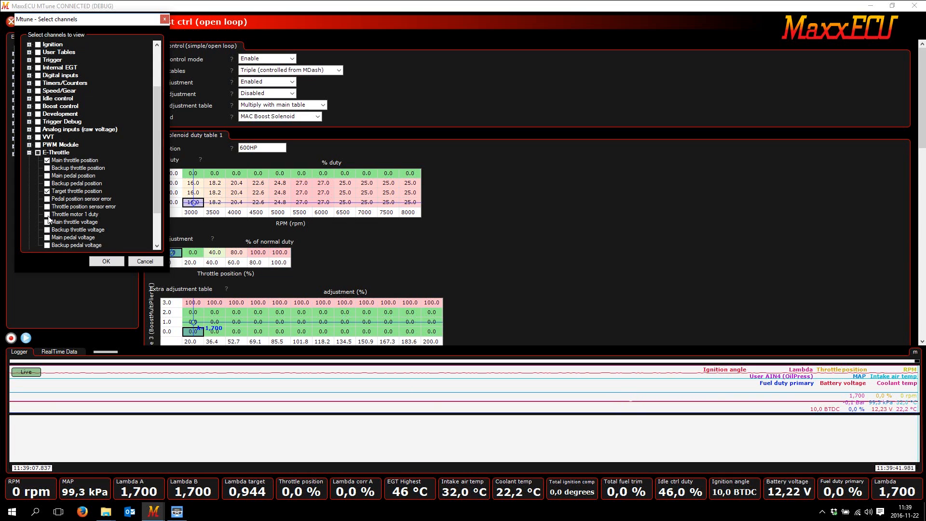
pyautogui.click(47, 214)
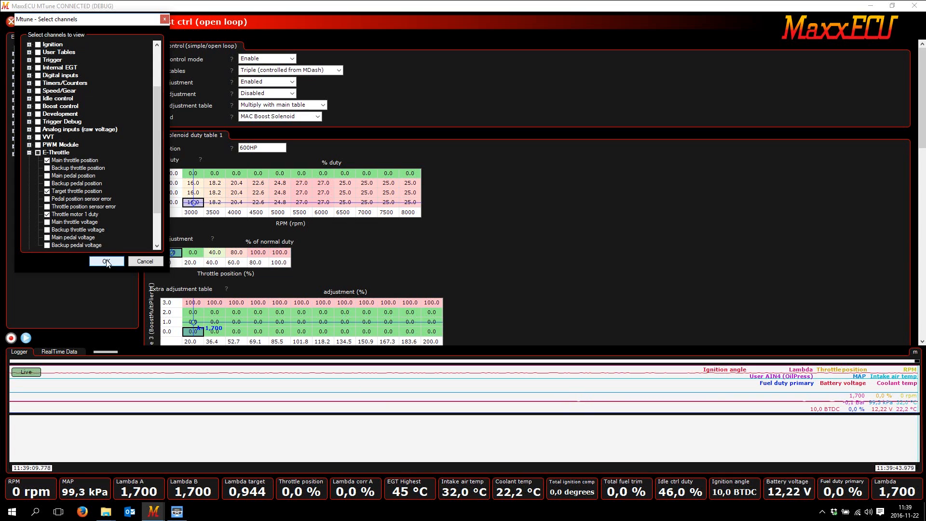
pyautogui.click(106, 262)
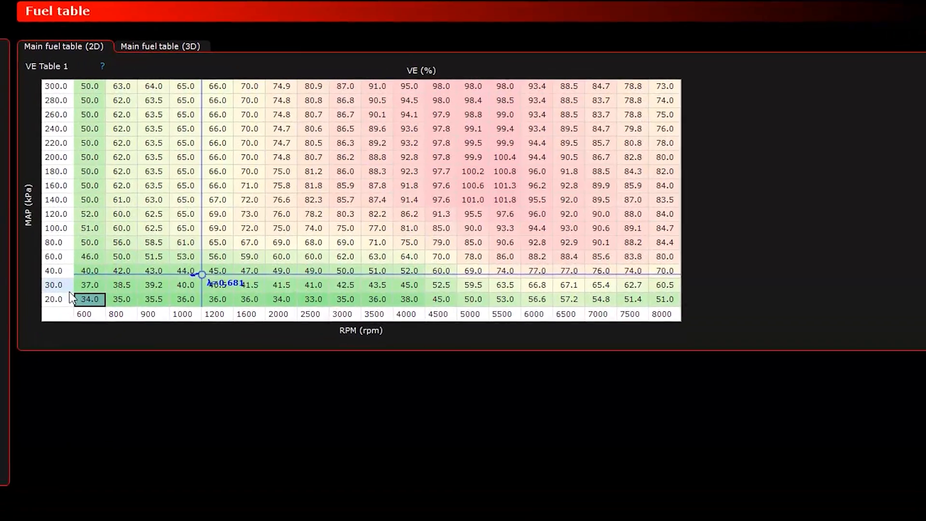
# Remove the 30 kPa MAP row from the main VE fuel table.
pyautogui.rightClick(53, 299)
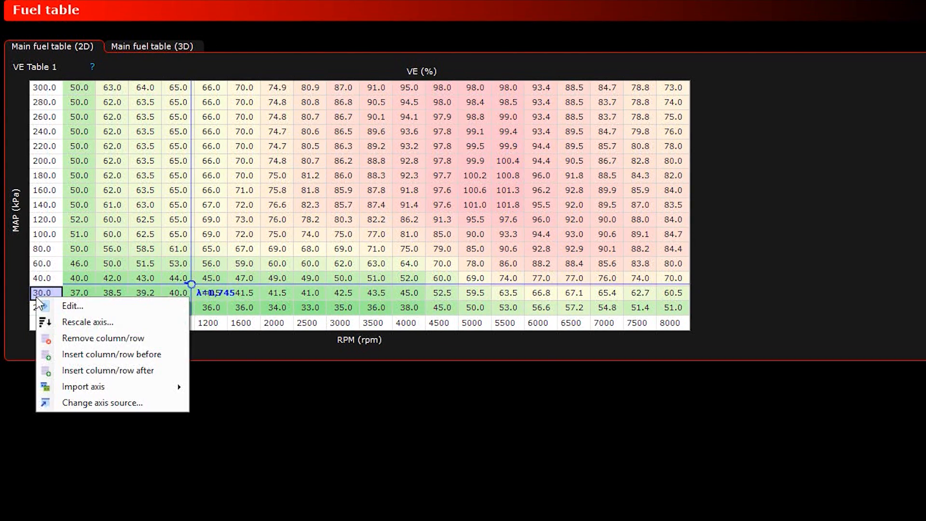
pyautogui.click(103, 337)
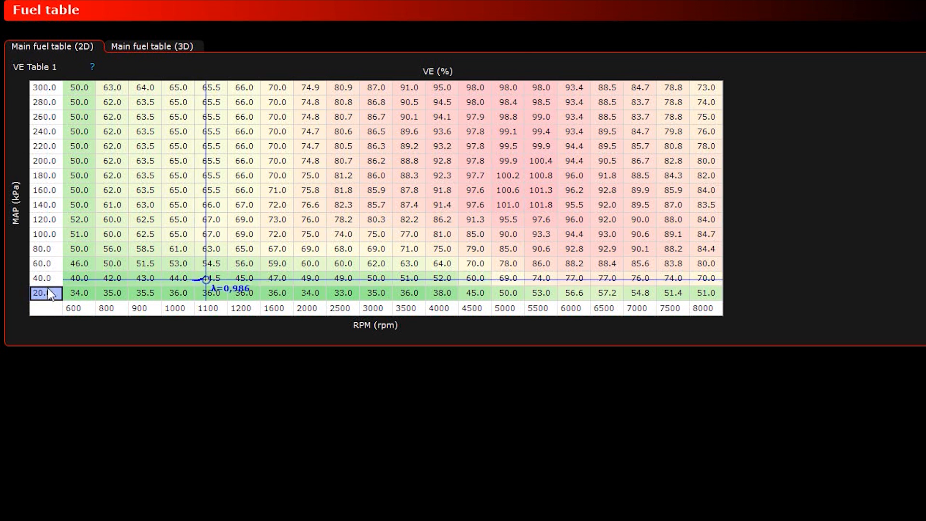
# Change the load axis source to throttle position, rescaled 0 to 100 %.
pyautogui.rightClick(44, 263)
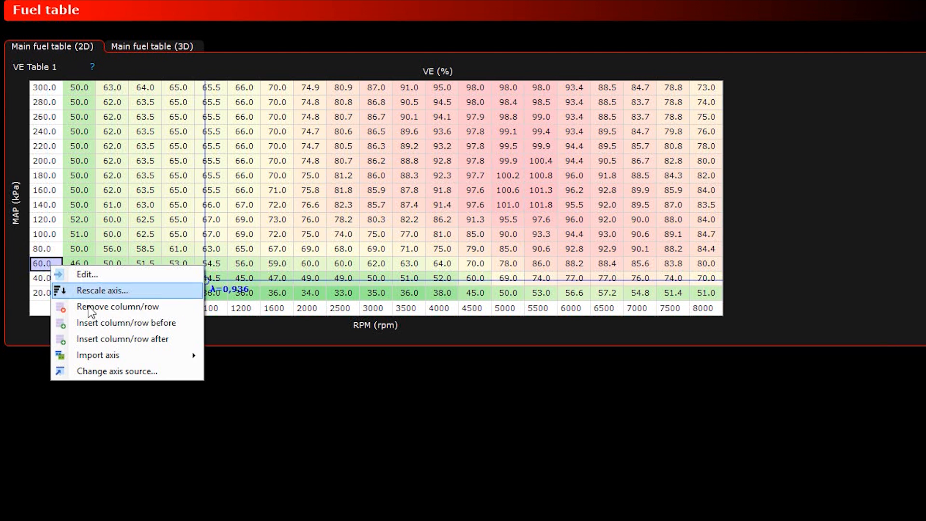
pyautogui.click(116, 371)
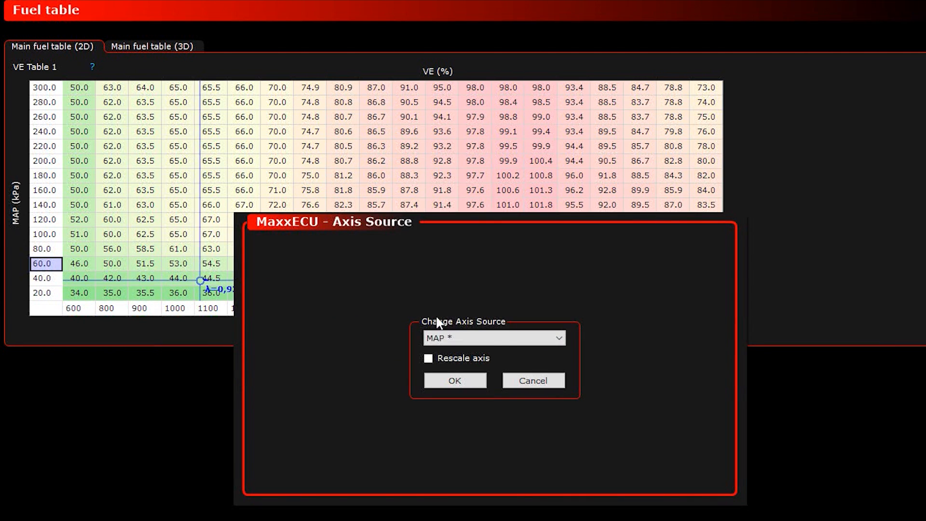
pyautogui.click(494, 337)
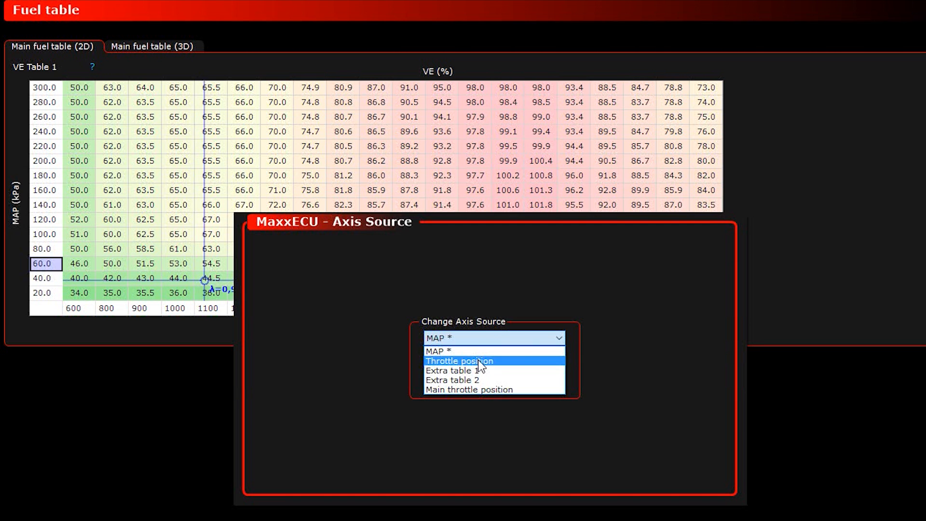
pyautogui.click(460, 360)
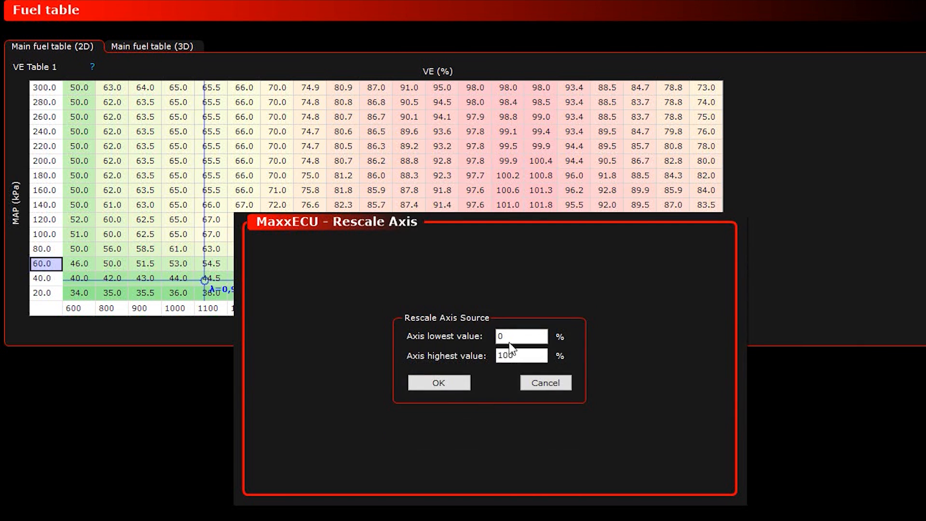
pyautogui.click(438, 382)
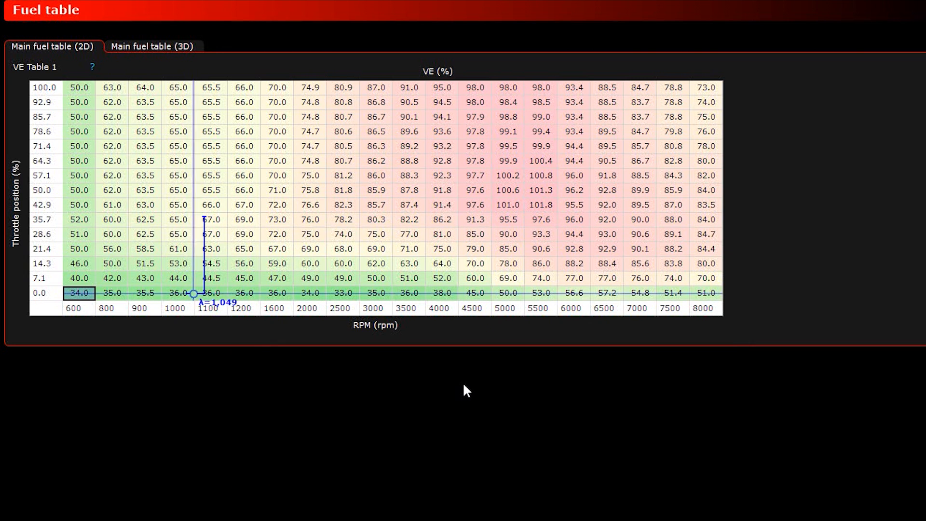
# Load the fuel table cell values from the saved map file 044.
pyautogui.rightClick(293, 171)
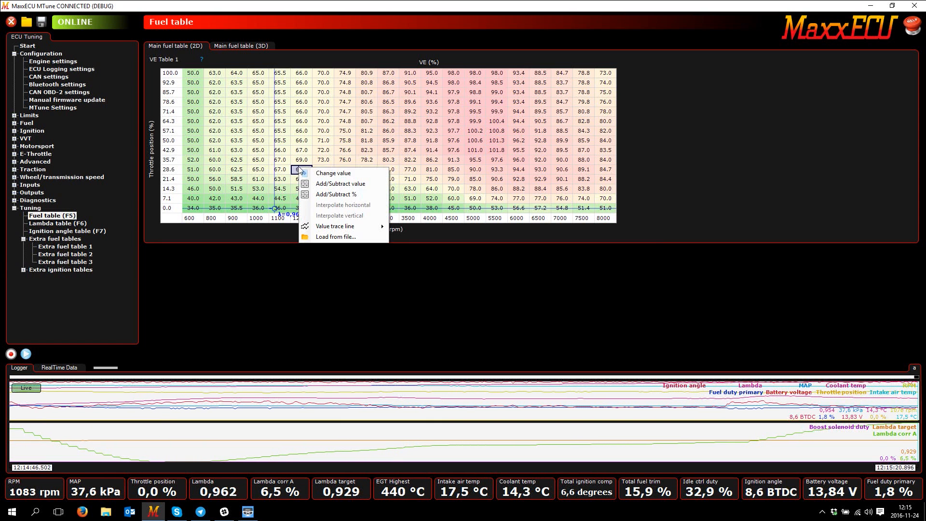
pyautogui.moveTo(348, 240)
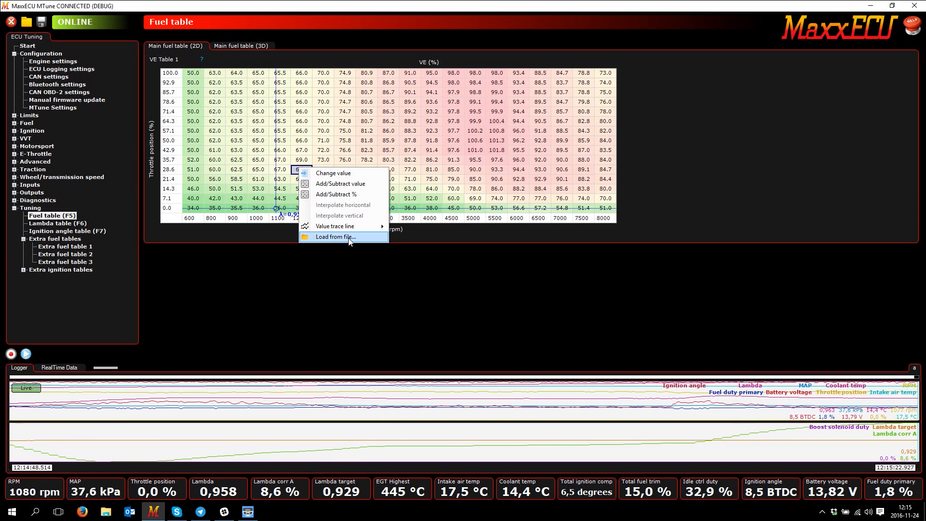
pyautogui.click(334, 238)
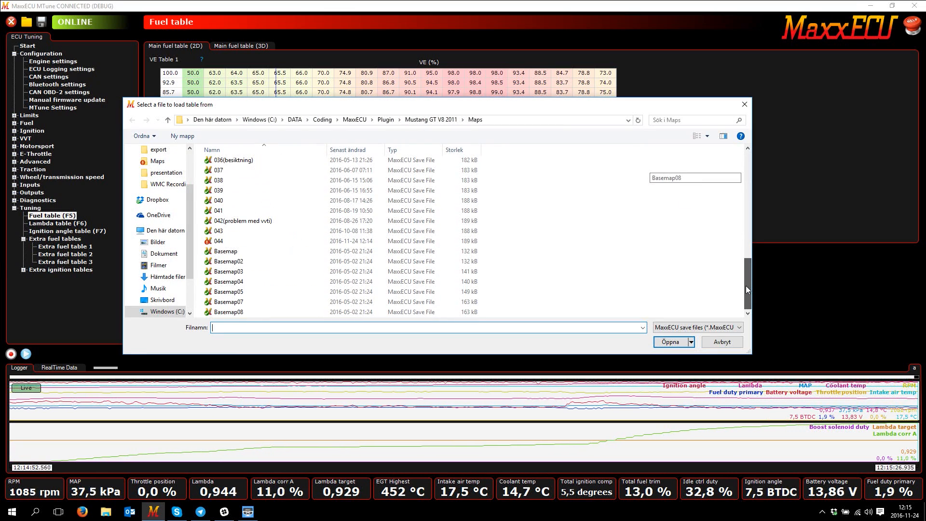
pyautogui.click(222, 240)
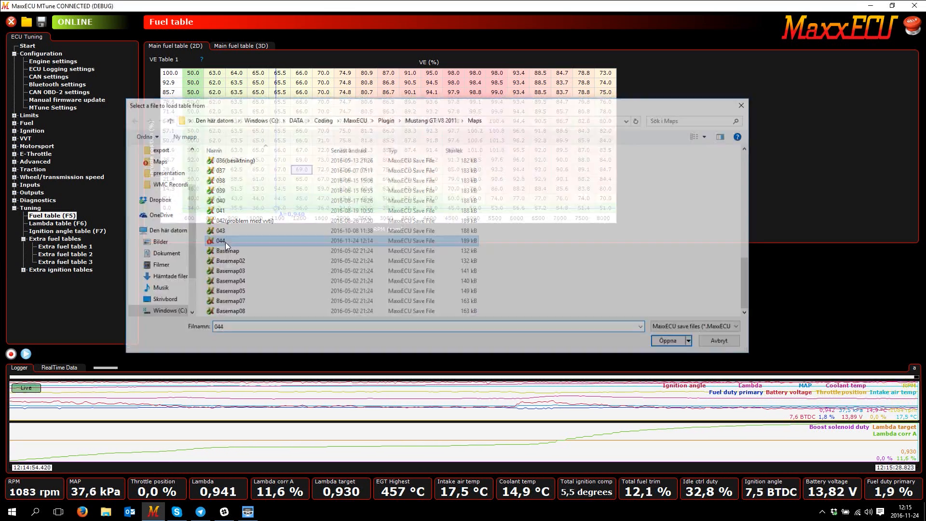
pyautogui.click(667, 341)
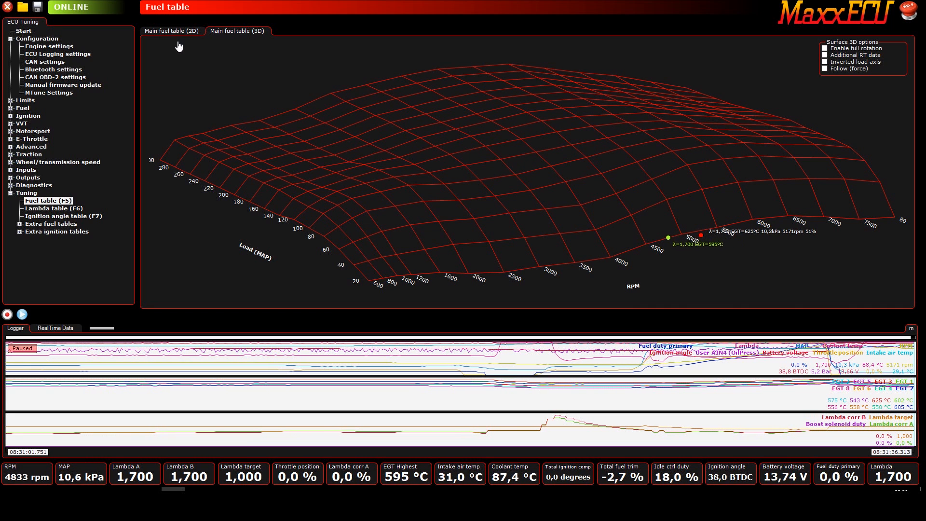
# Auto-tune VE from the marked log range and review the changed cells in 2D and 3D.
pyautogui.click(172, 31)
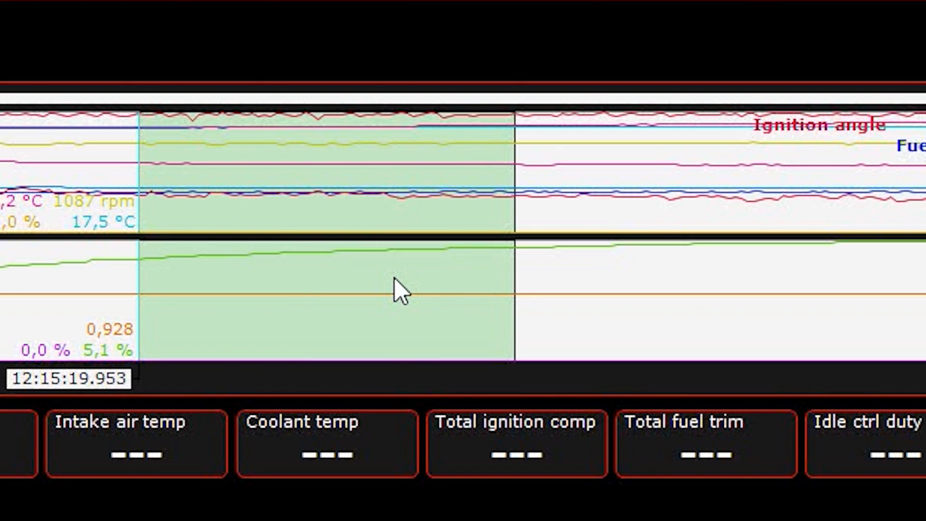
pyautogui.rightClick(399, 289)
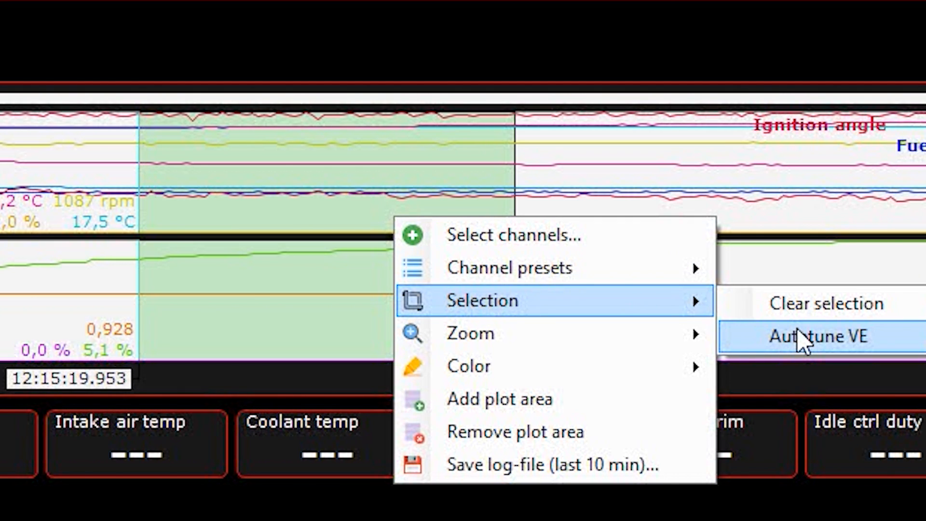
pyautogui.click(807, 338)
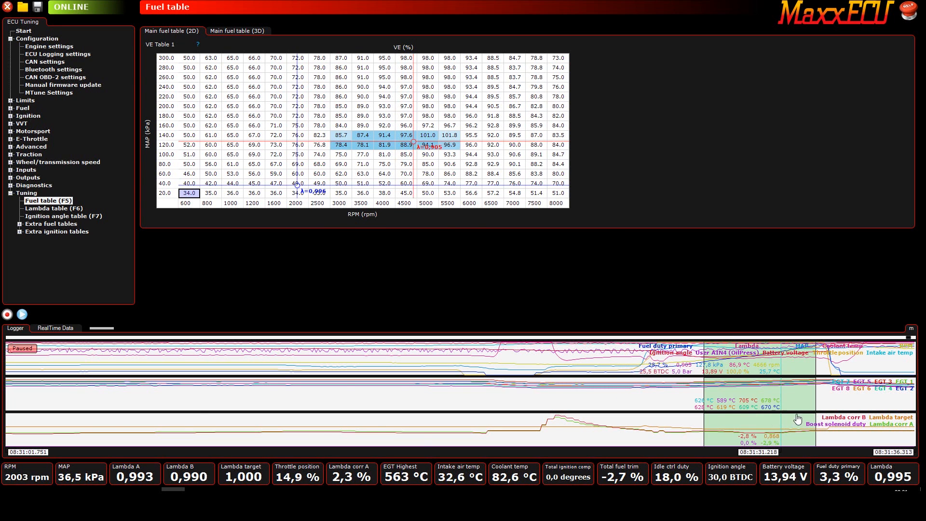
pyautogui.click(237, 31)
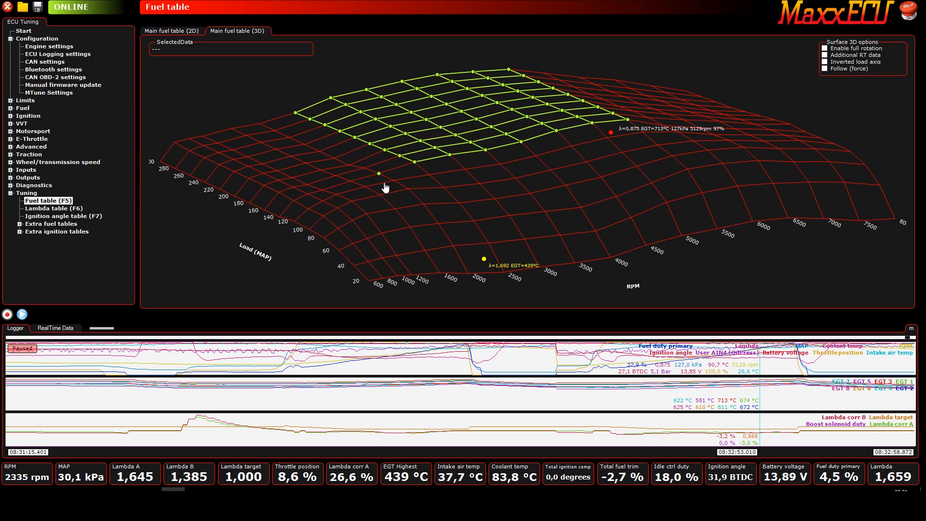
pyautogui.click(57, 54)
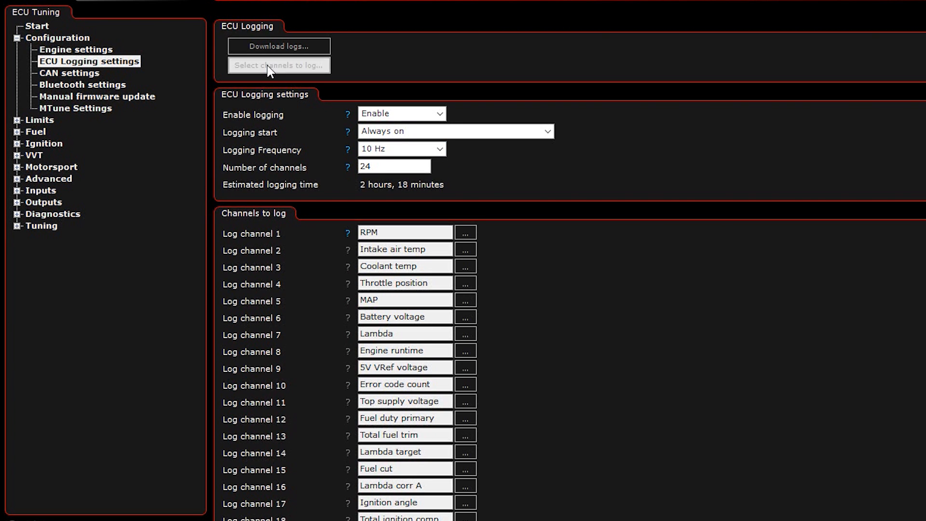
# Review the ECU logging channels, then set logging to 100 Hz started by a switch input.
pyautogui.click(278, 64)
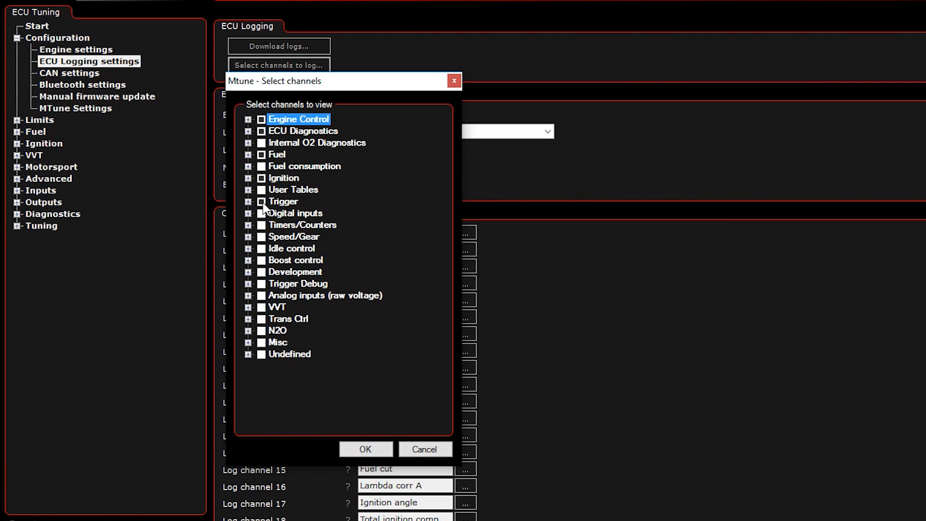
pyautogui.moveTo(255, 140)
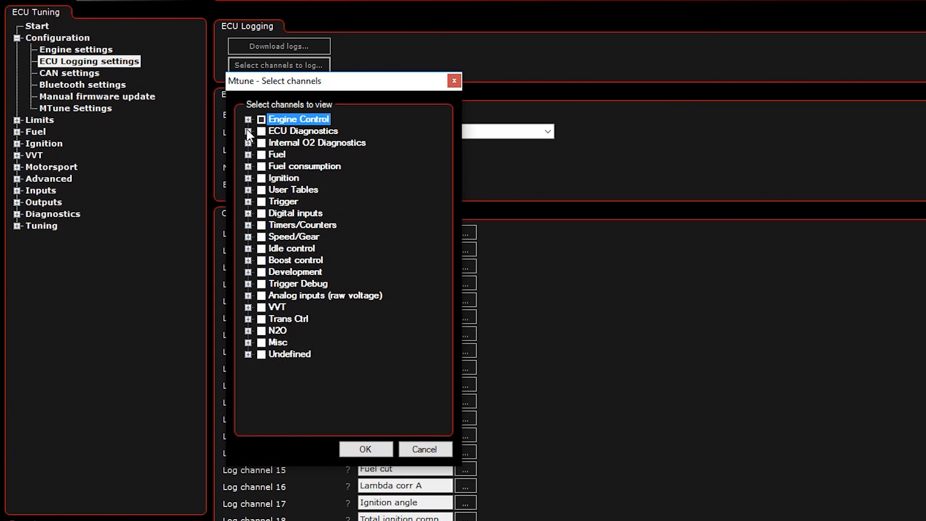
pyautogui.click(248, 119)
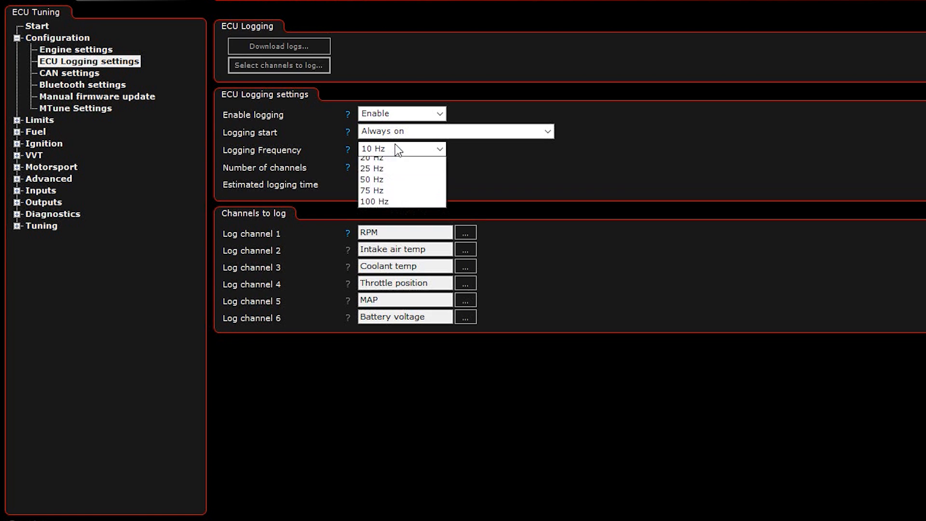
pyautogui.click(373, 202)
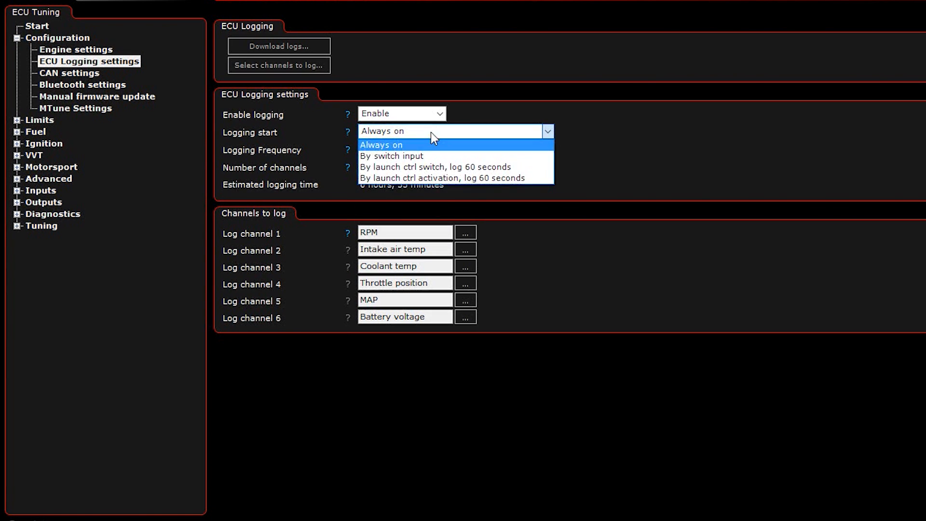
pyautogui.click(391, 156)
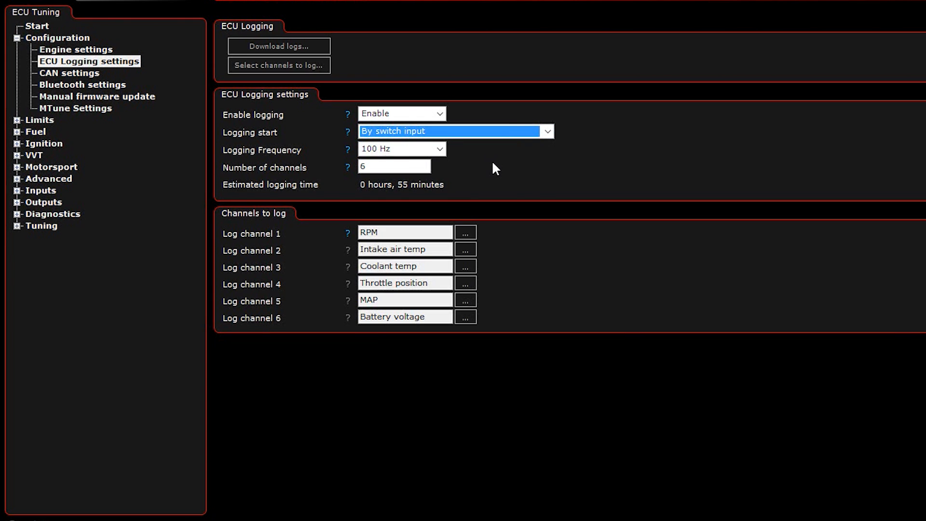
pyautogui.moveTo(16, 42)
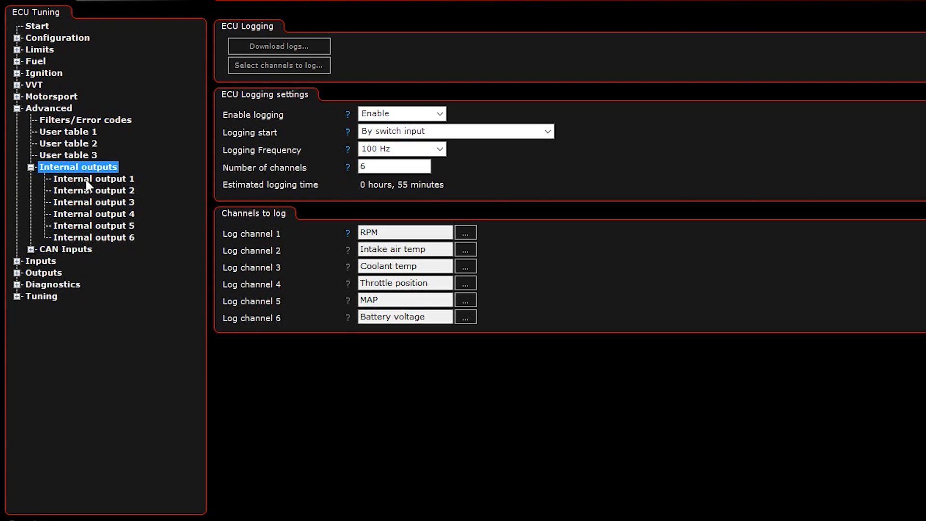
# Name internal output 1 StartL with condition A RPM > 5000 and output function A and B.
pyautogui.click(94, 178)
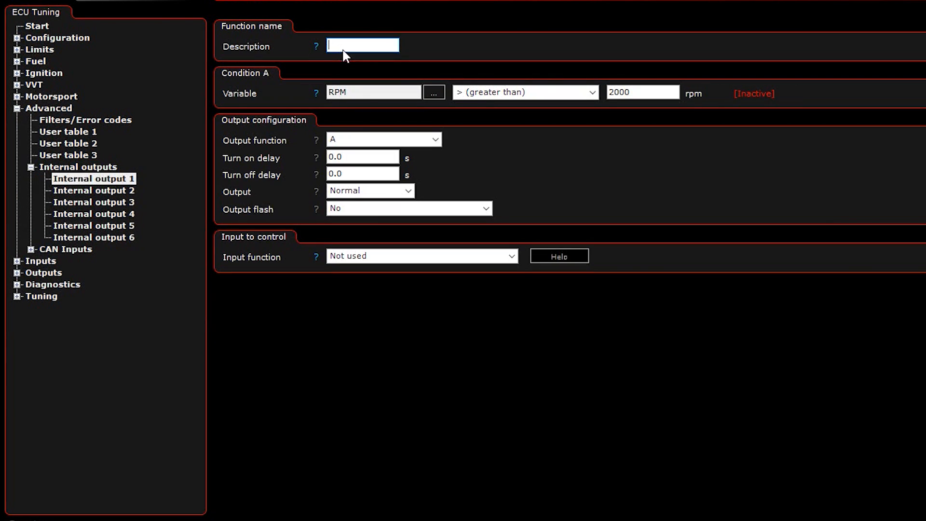
pyautogui.write('StartLog')
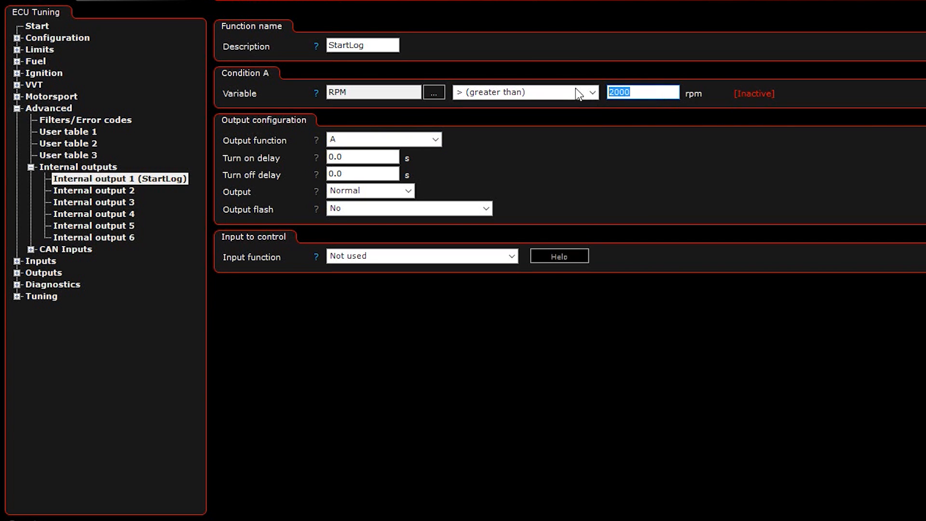
pyautogui.write('5000')
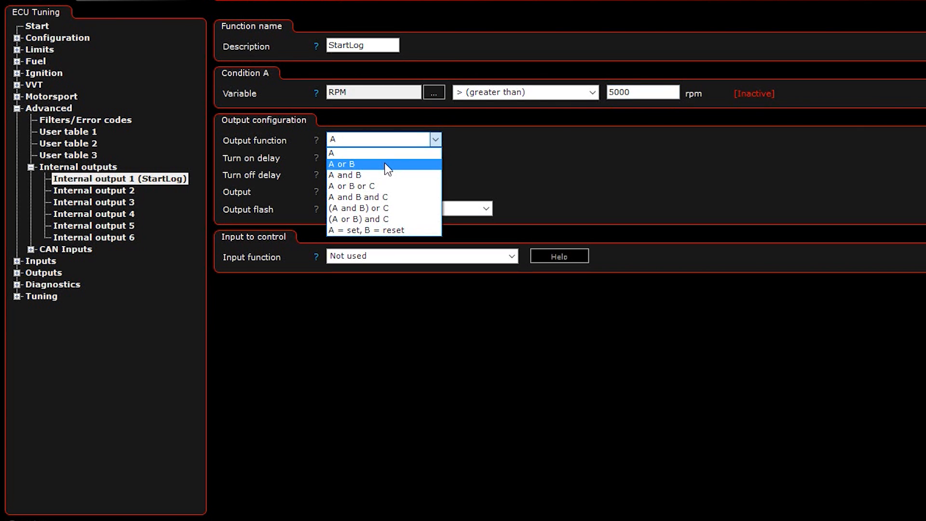
pyautogui.click(345, 174)
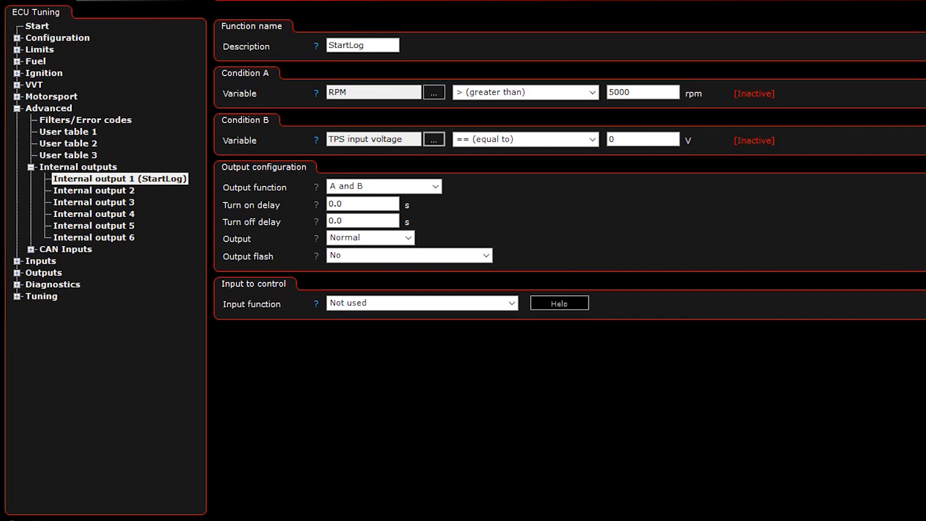
# Set condition B to MAP > 120 and the turn-off delay to 120 s.
pyautogui.click(433, 139)
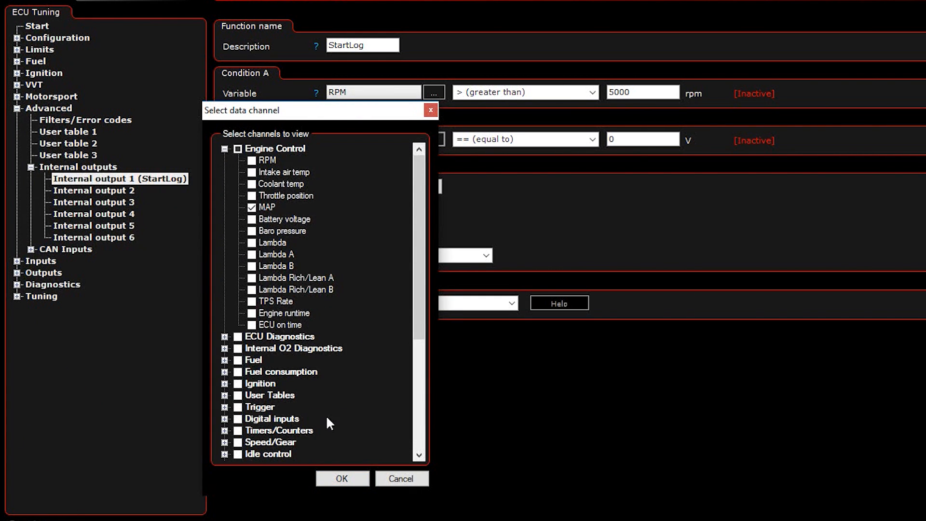
pyautogui.click(342, 479)
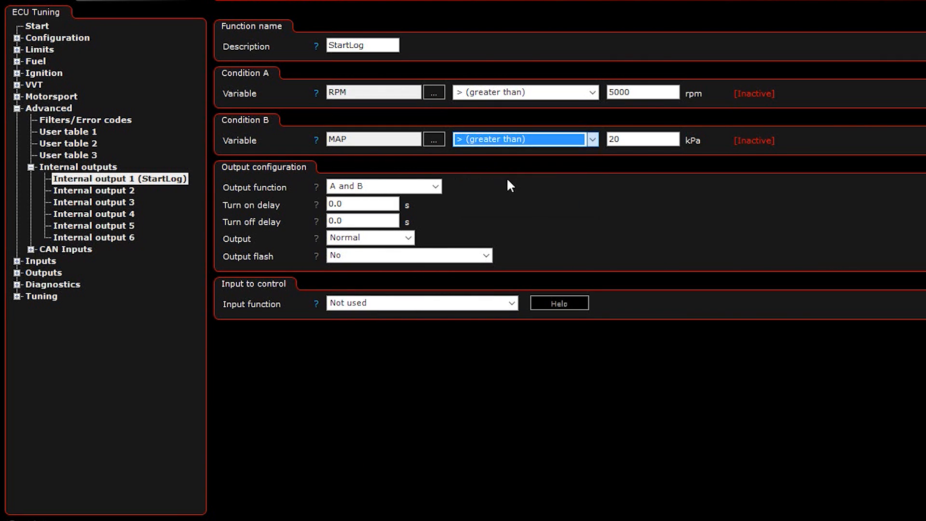
pyautogui.write('120')
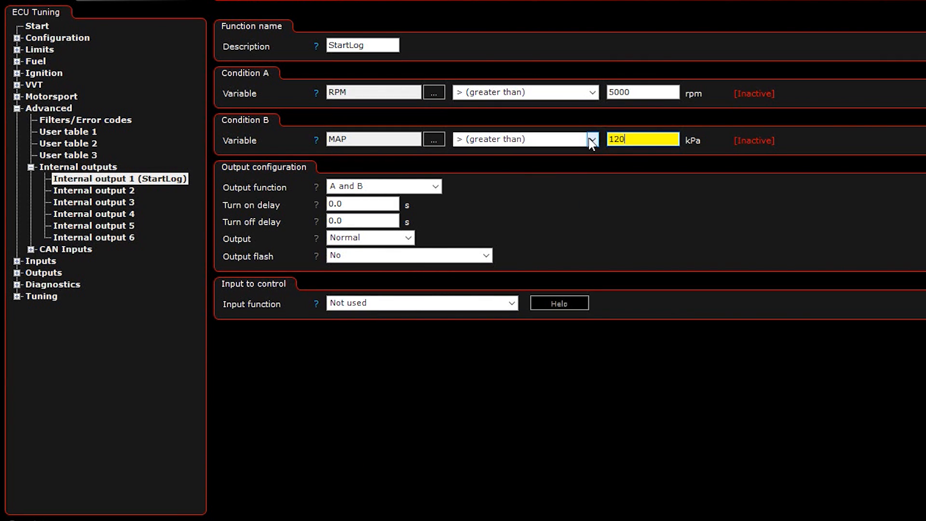
pyautogui.click(362, 220)
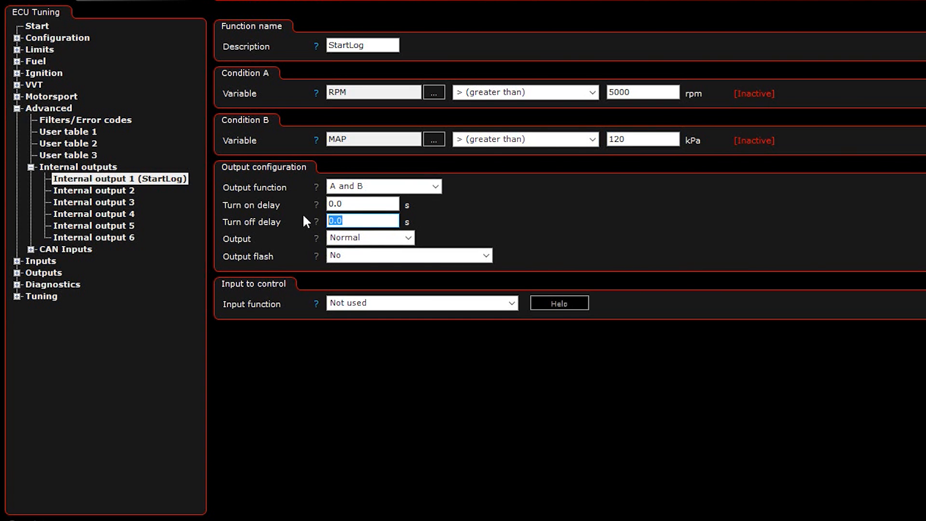
pyautogui.write('120')
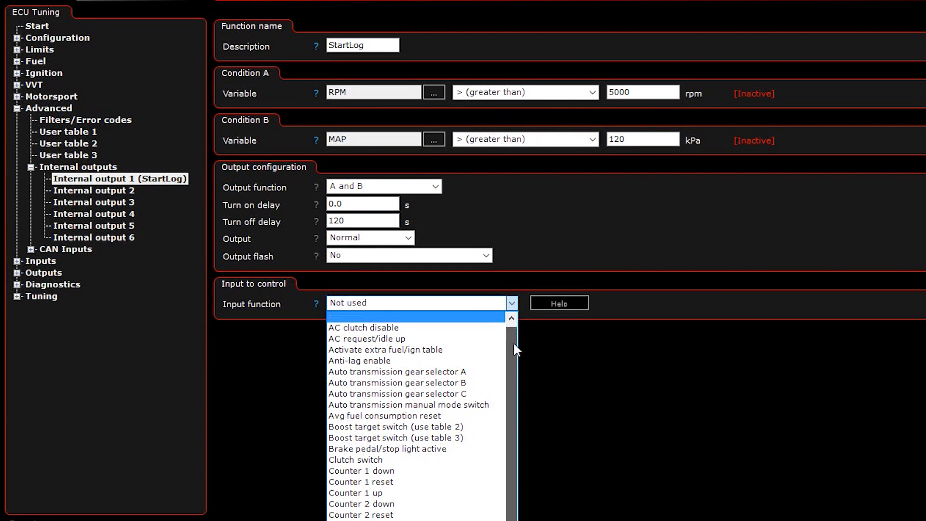
# Assign Start logging as the output's input function and move to internal output 2.
pyautogui.scroll(-3)
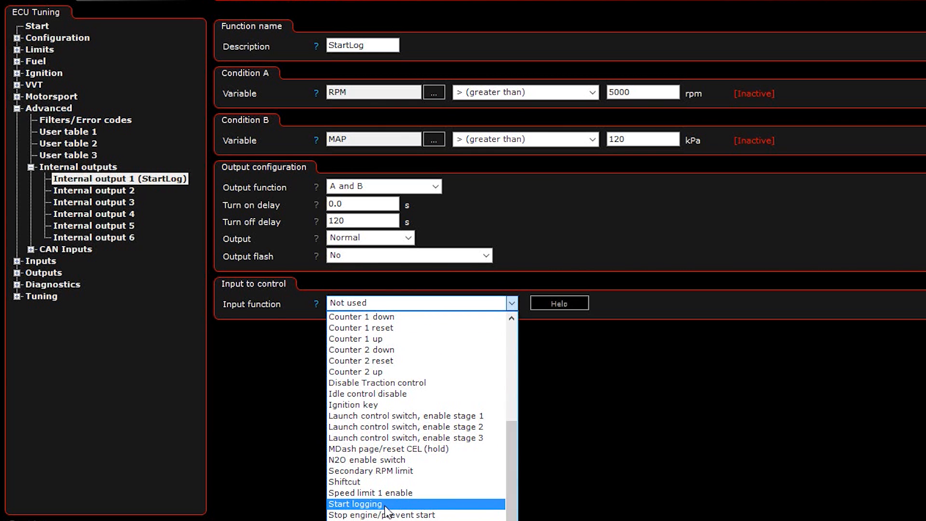
pyautogui.click(355, 504)
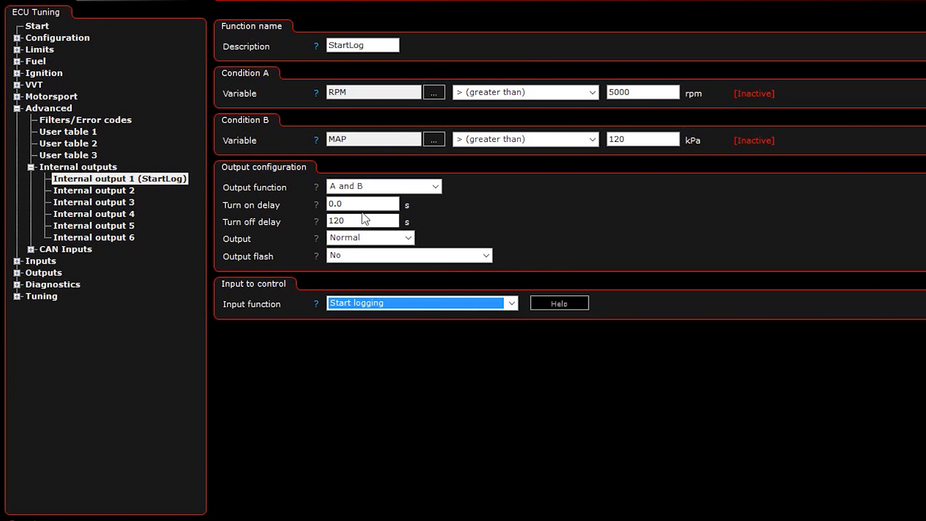
pyautogui.click(642, 92)
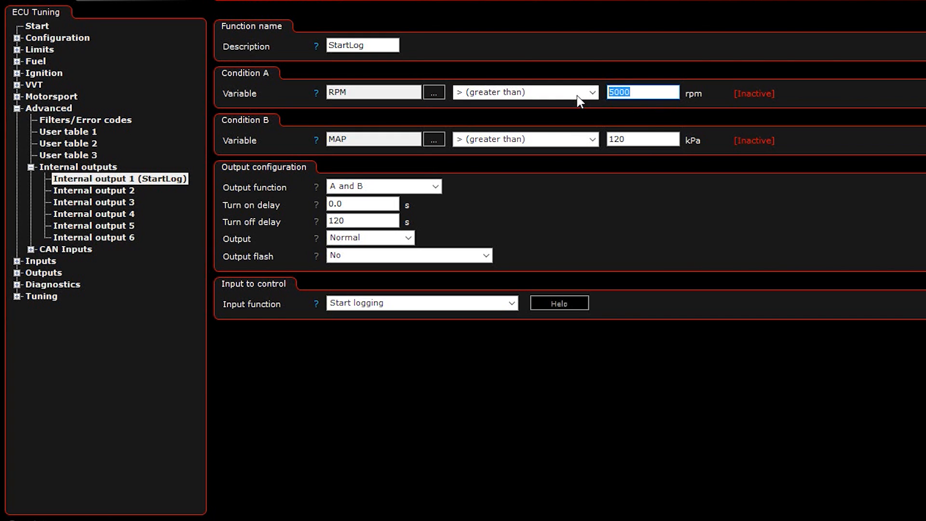
pyautogui.click(92, 257)
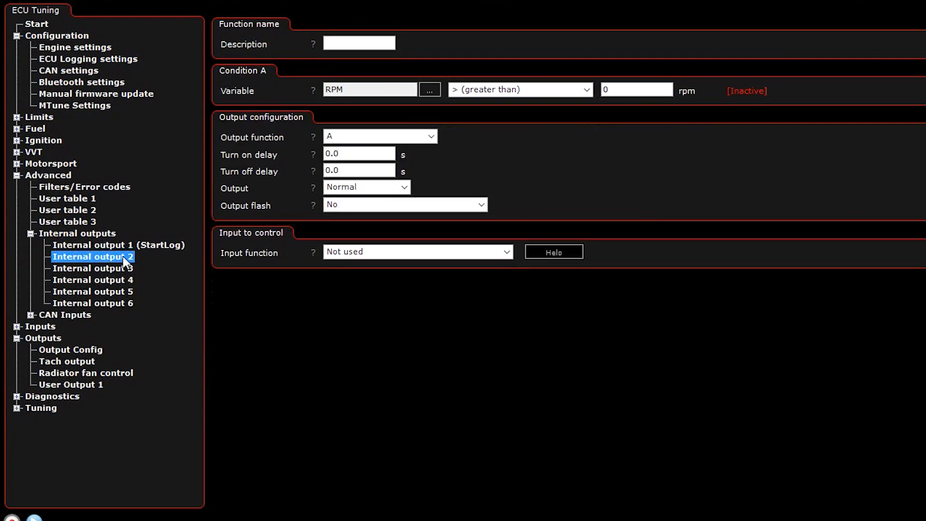
# Name internal output 2 StopEngine, condition BT Switch 1 Active == 1, function Stop engine/prevent start.
pyautogui.click(358, 43)
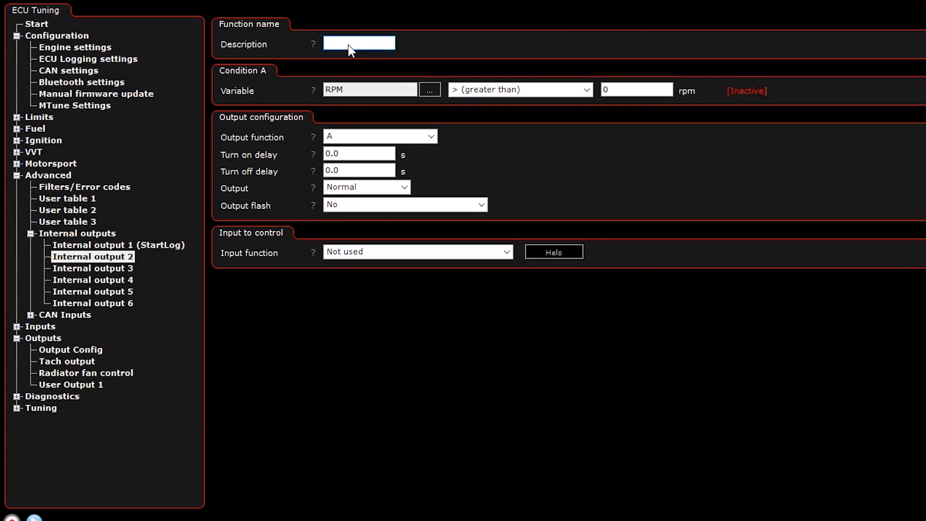
pyautogui.write('StopEngine')
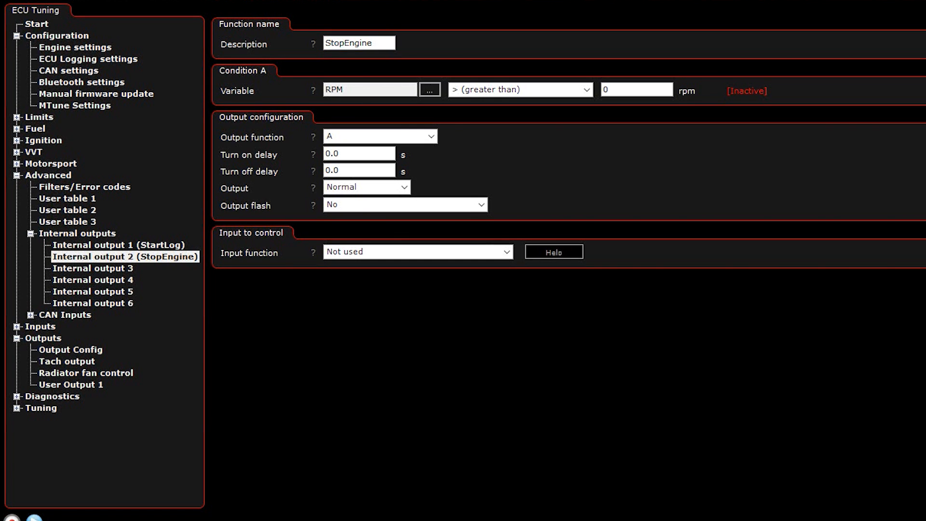
pyautogui.click(430, 89)
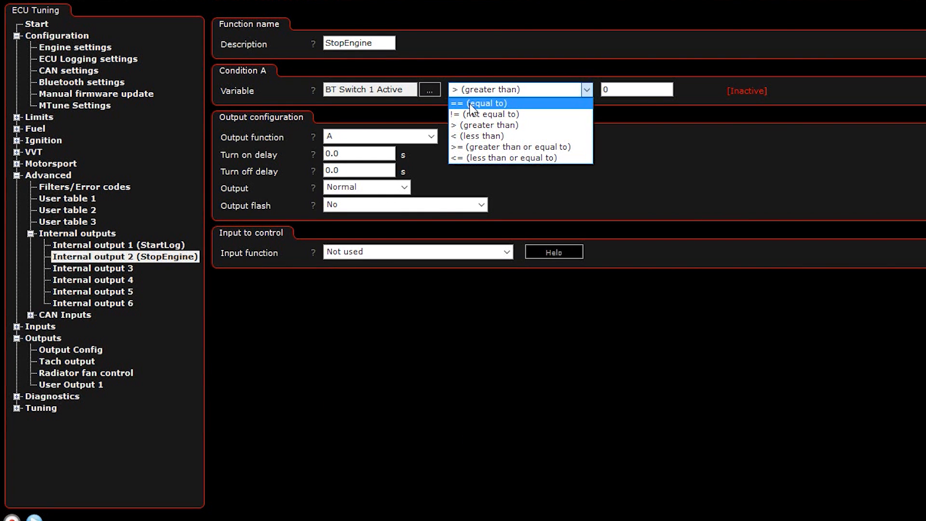
pyautogui.click(478, 103)
pyautogui.write('1')
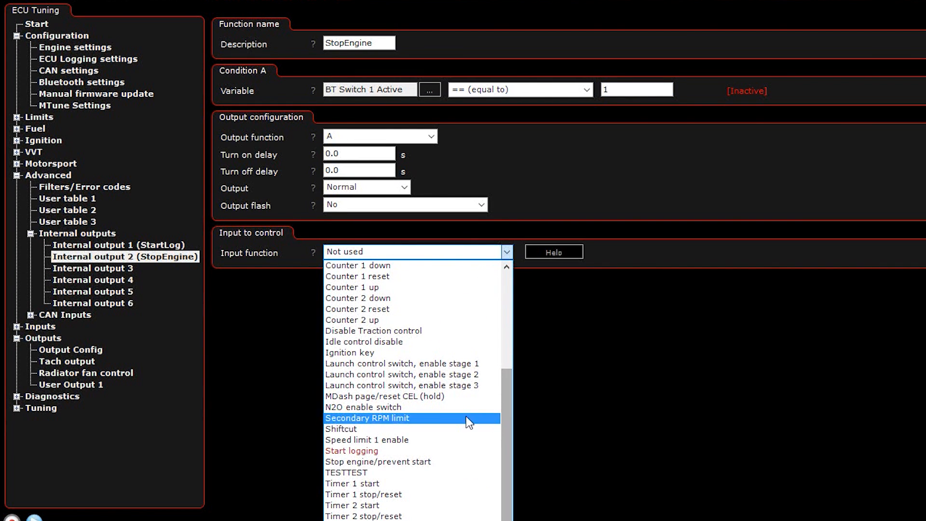
pyautogui.click(378, 461)
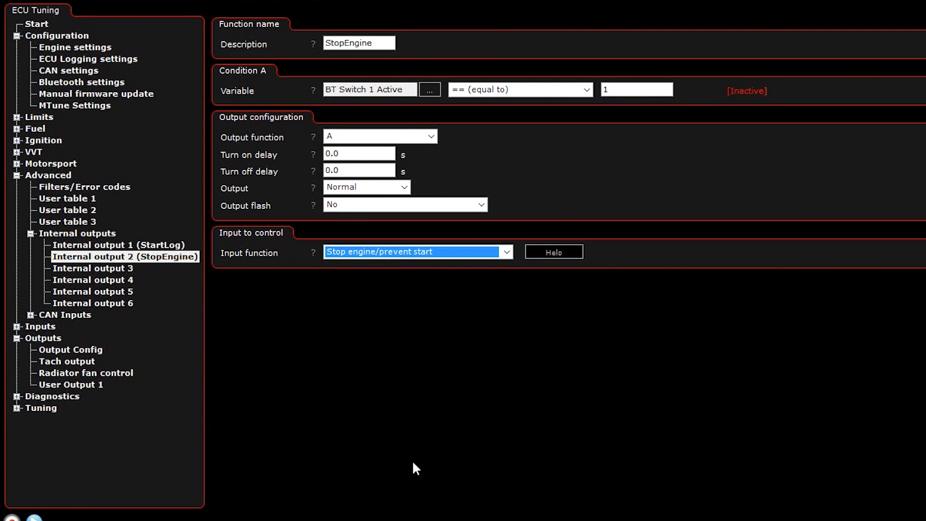